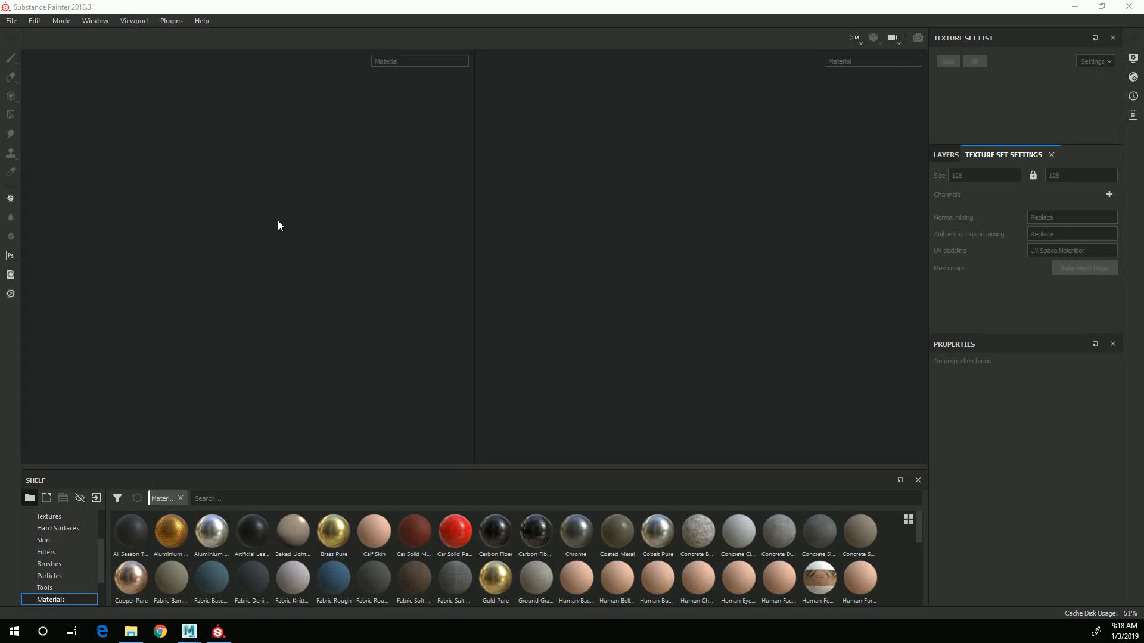
pyautogui.moveTo(203, 202)
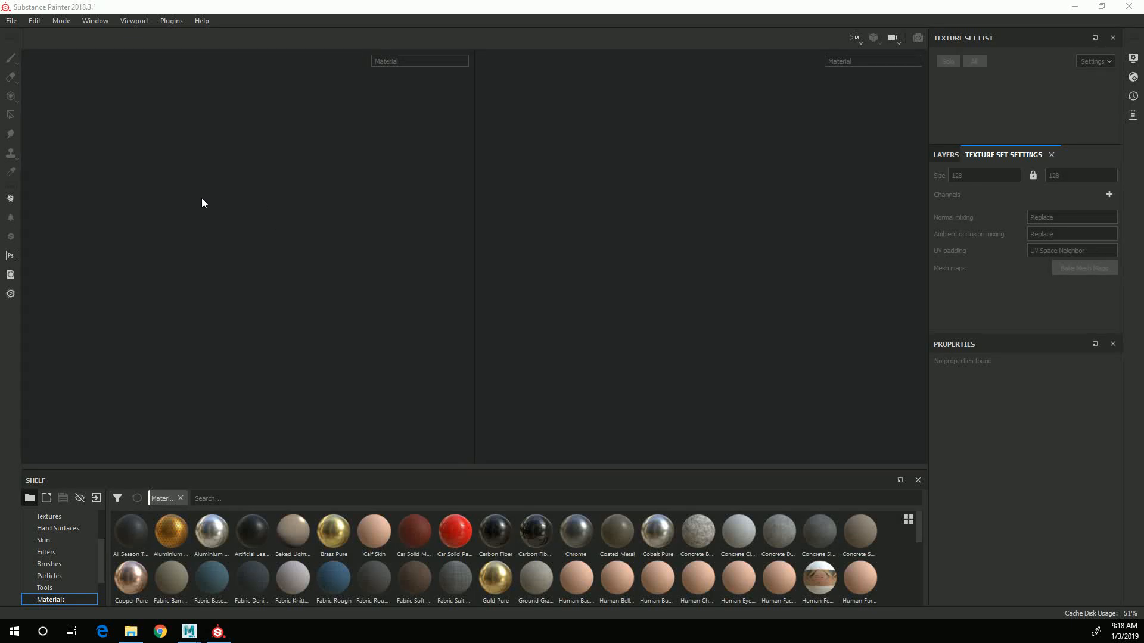
pyautogui.moveTo(189, 217)
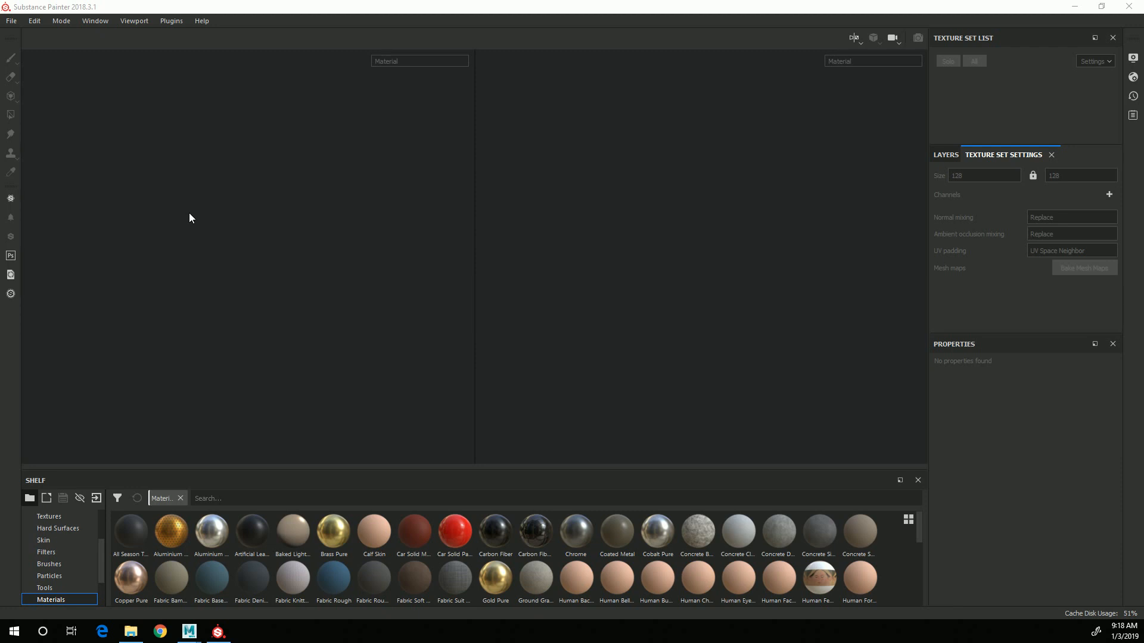
pyautogui.moveTo(916, 432)
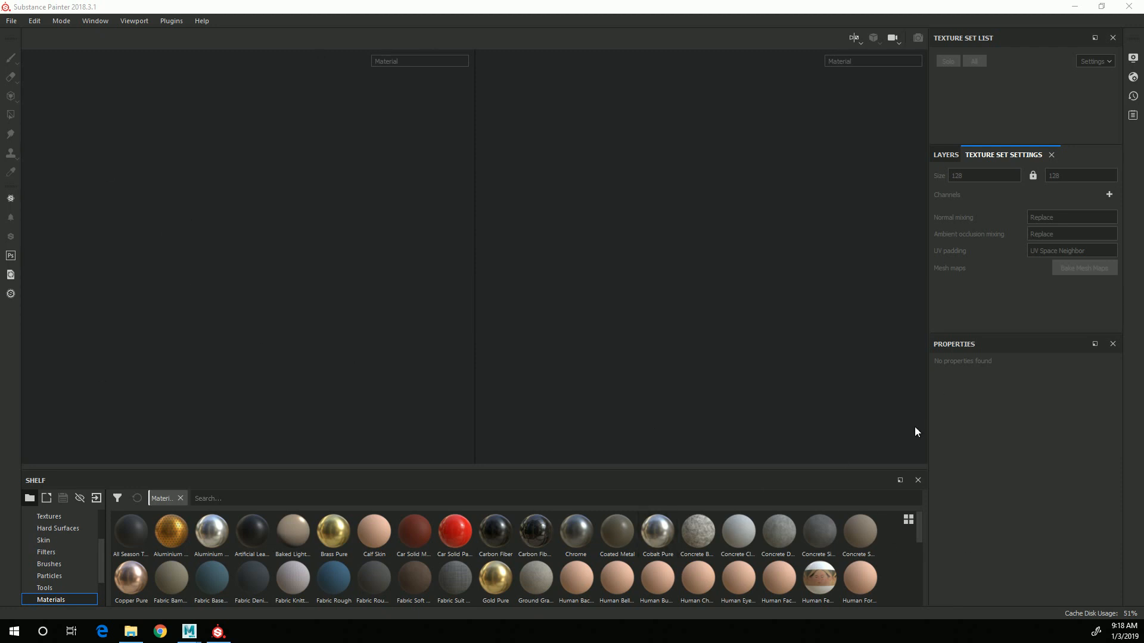
pyautogui.moveTo(735, 306)
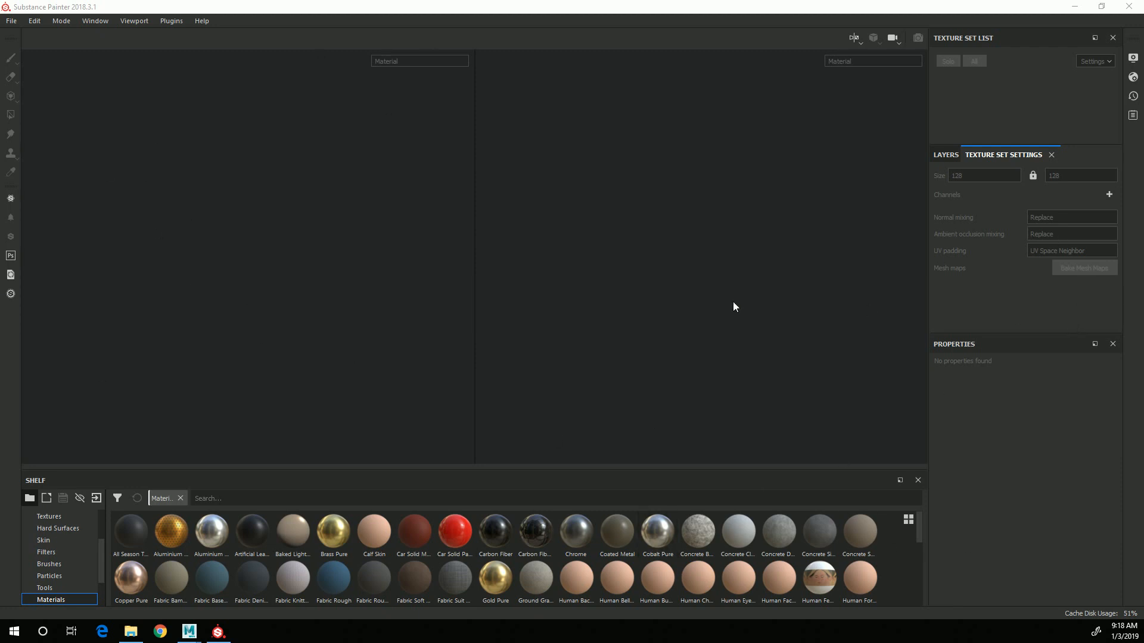
# Start a new project using the PBR - Metallic Roughness template
pyautogui.click(11, 20)
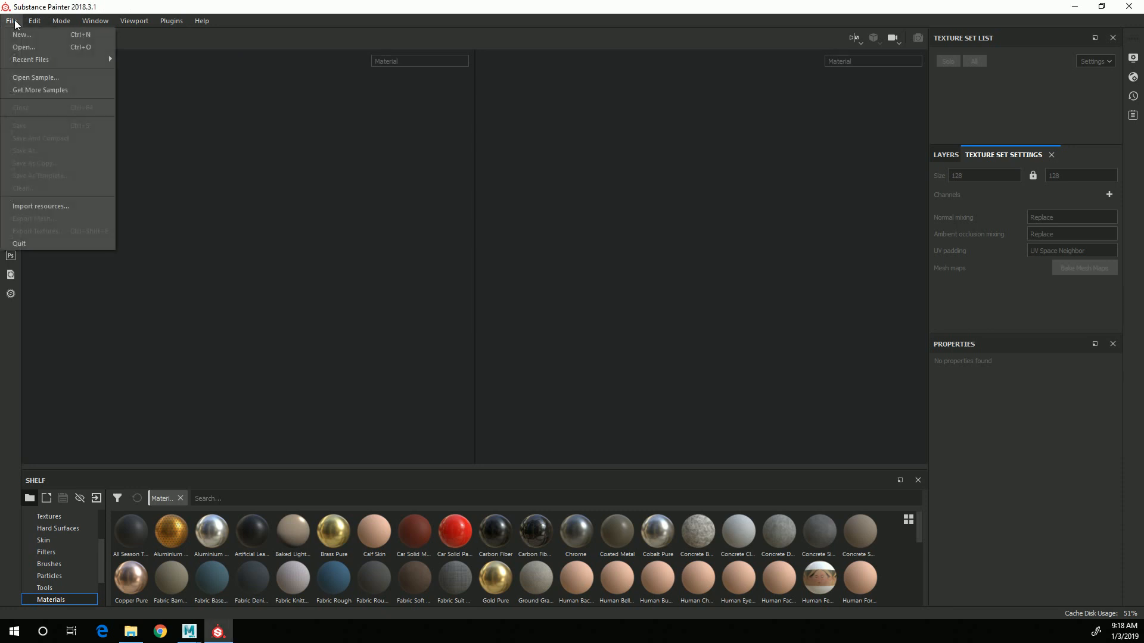
pyautogui.click(22, 34)
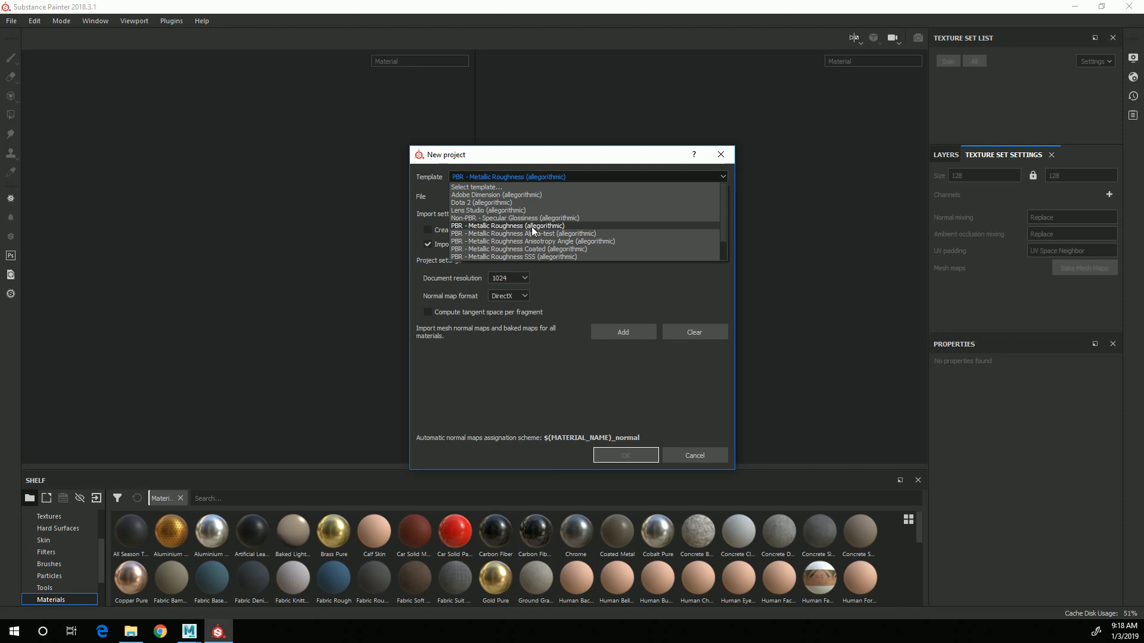
pyautogui.click(506, 225)
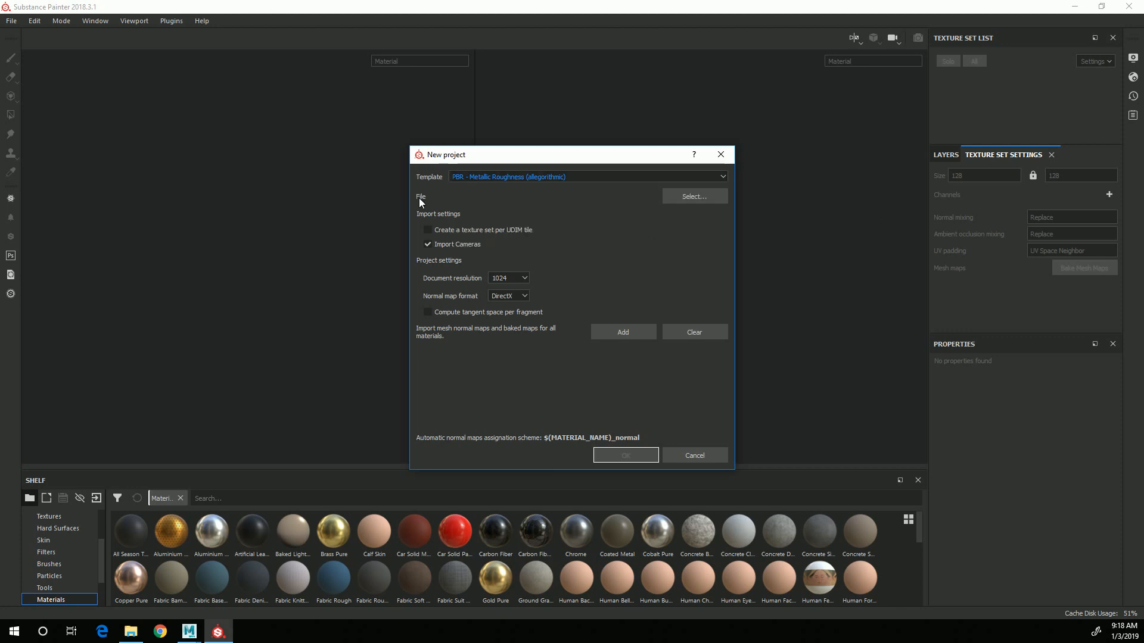
# Load hammer.fbx as the project mesh and set document resolution to 2048
pyautogui.click(693, 196)
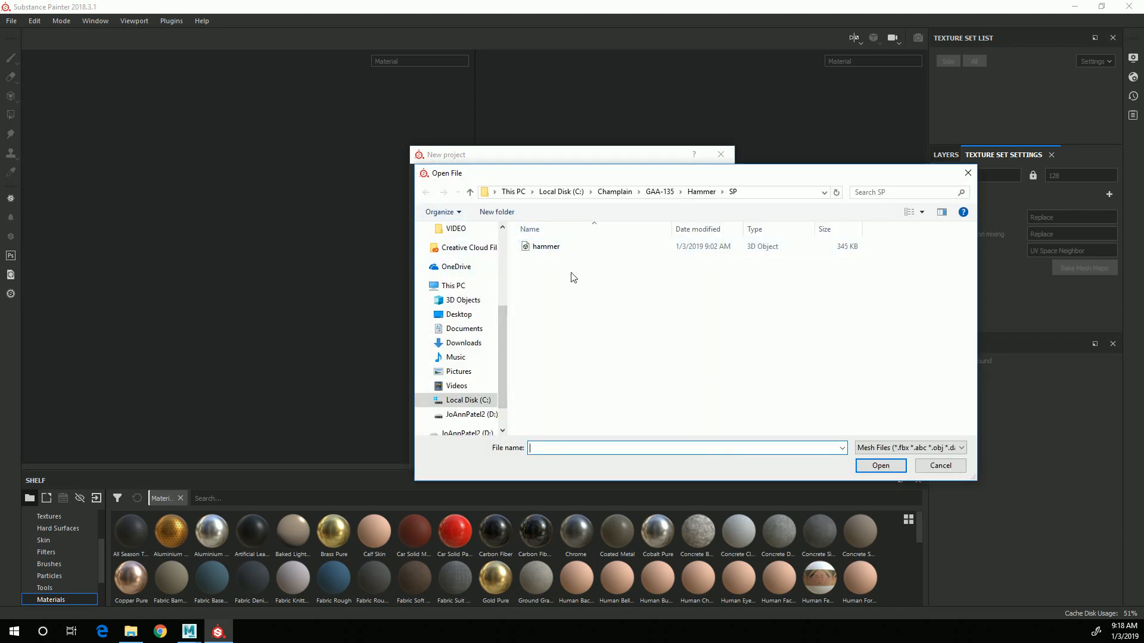
pyautogui.click(545, 246)
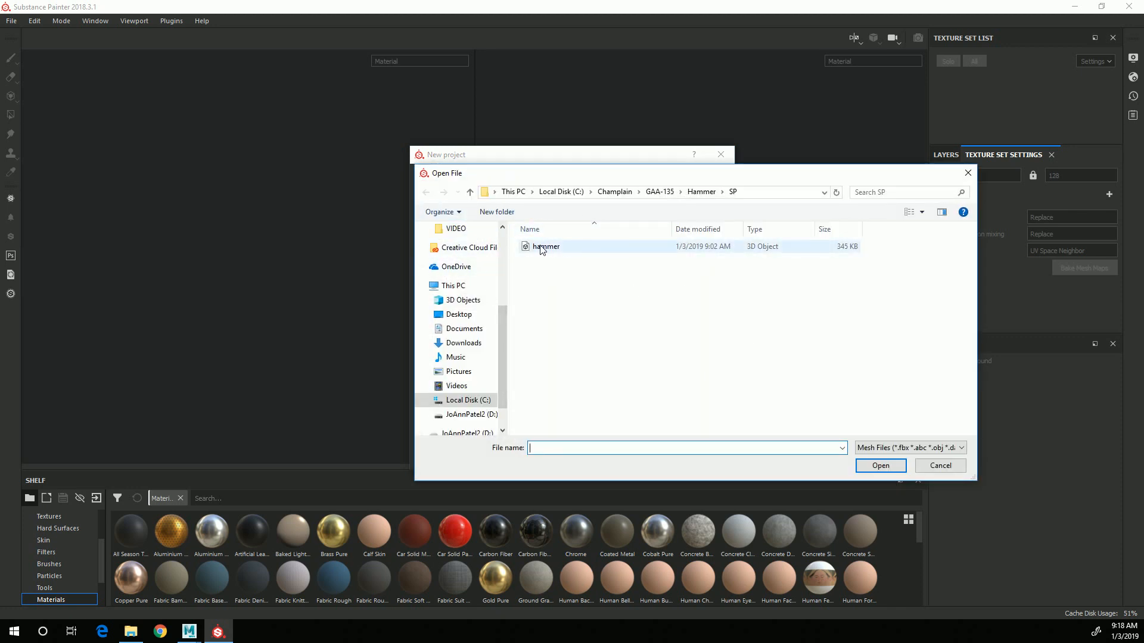
pyautogui.click(546, 246)
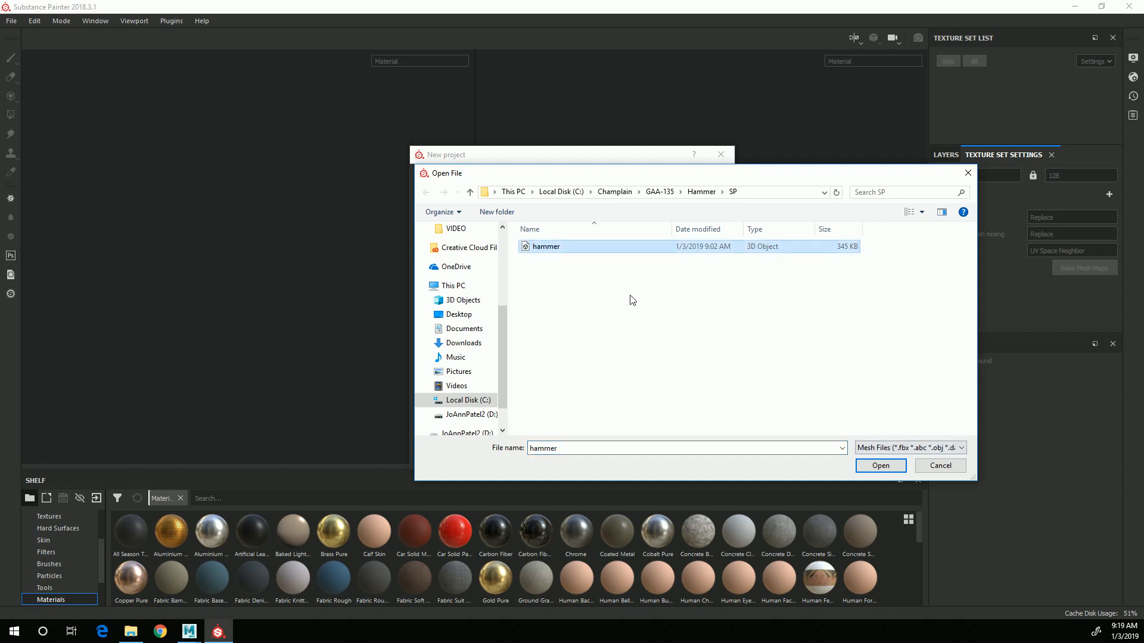
pyautogui.click(880, 465)
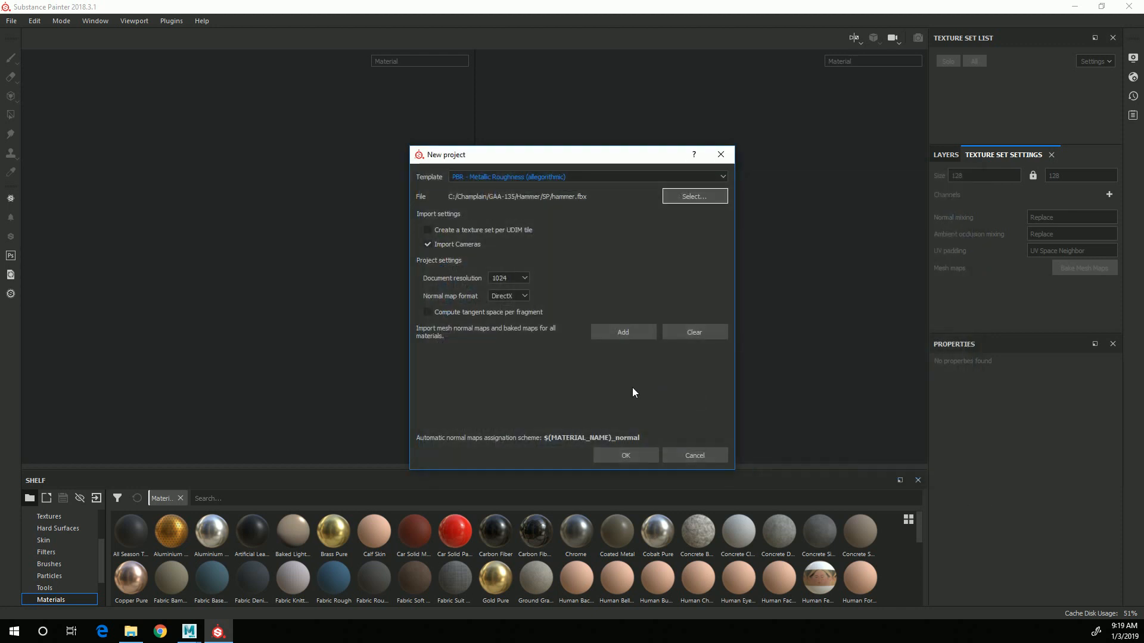
pyautogui.moveTo(531, 283)
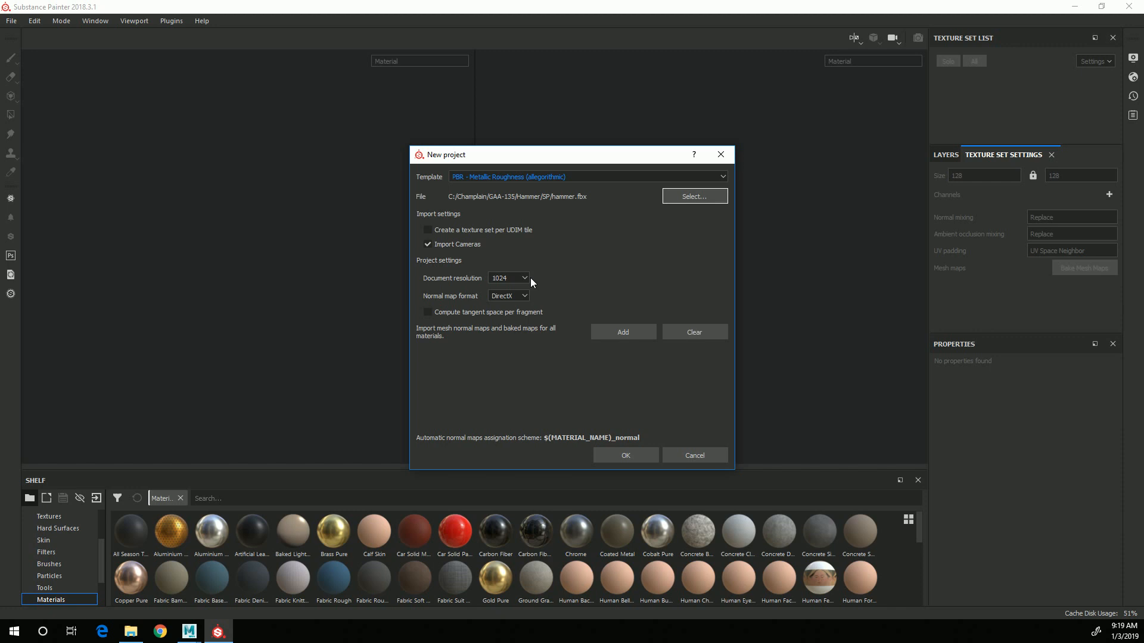
pyautogui.click(508, 278)
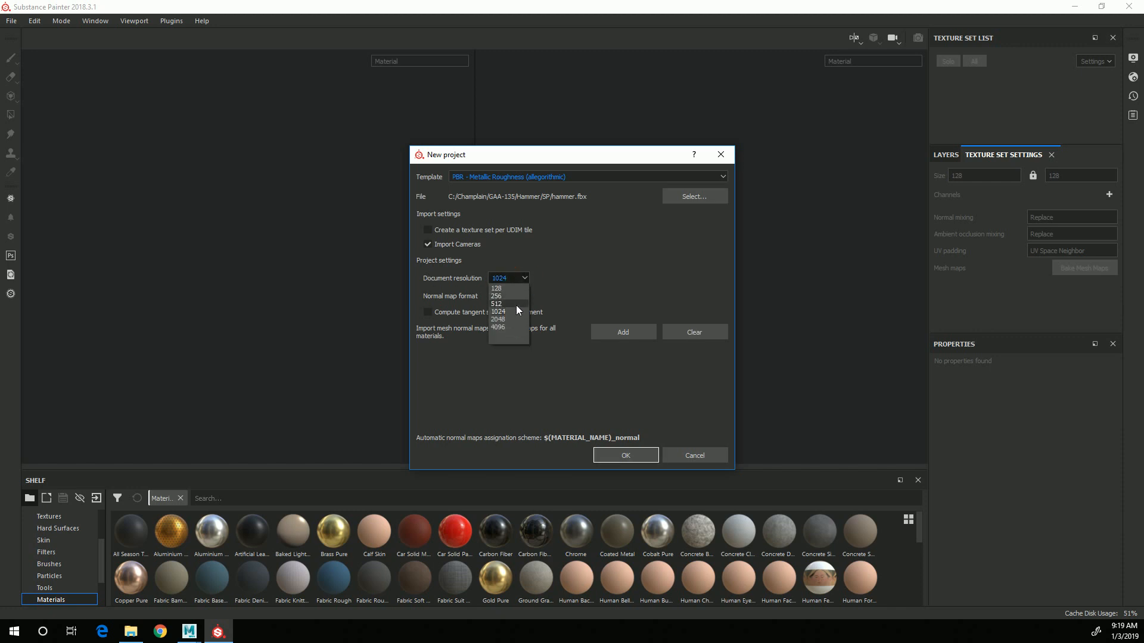
pyautogui.click(498, 319)
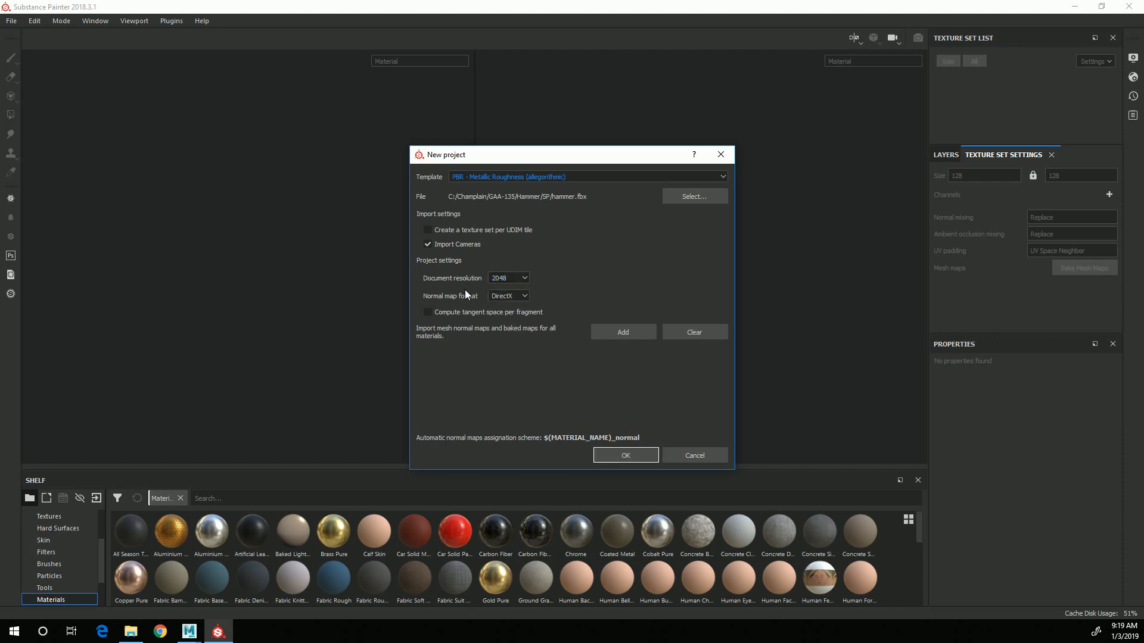
pyautogui.click(505, 278)
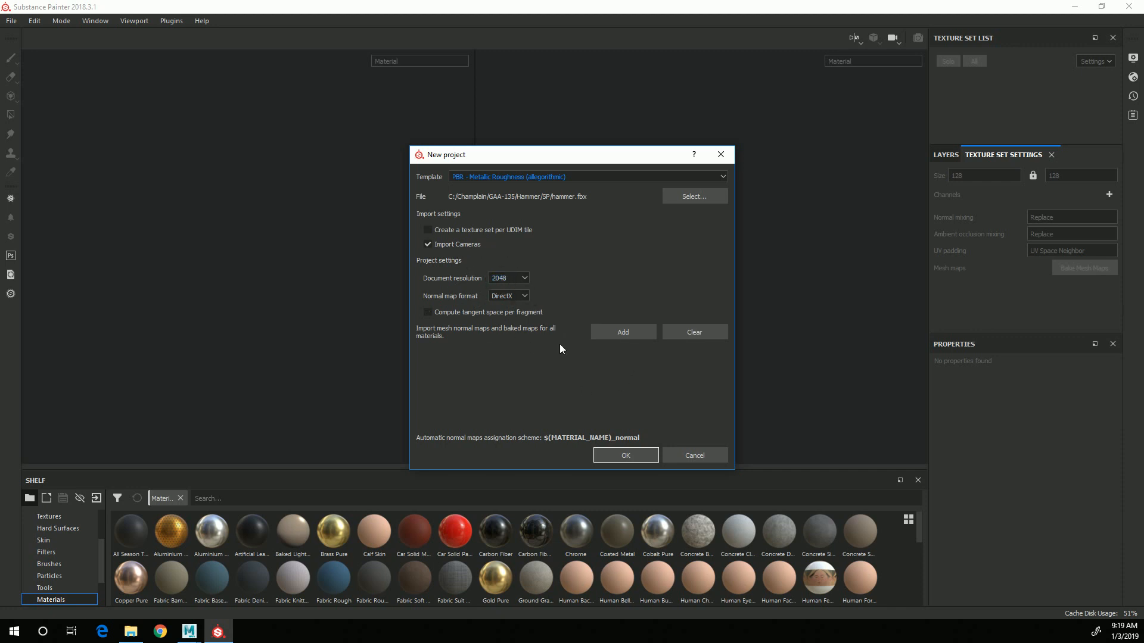
pyautogui.moveTo(430, 300)
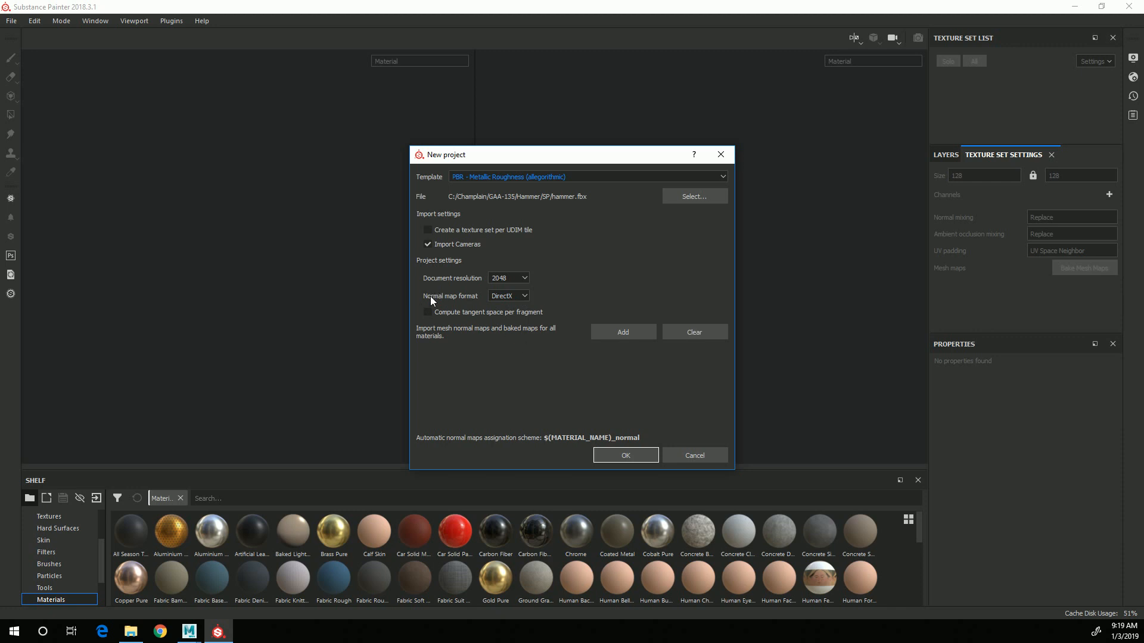
pyautogui.moveTo(458, 309)
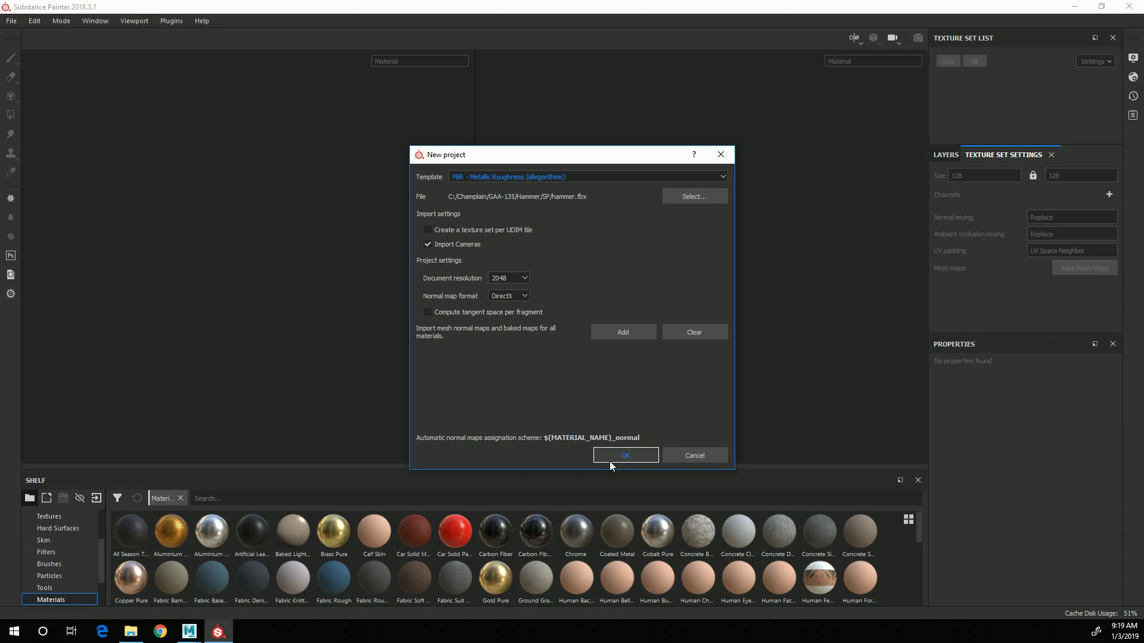
# Confirm the new hammer project and orbit around the hammer's head in the viewport
pyautogui.click(624, 455)
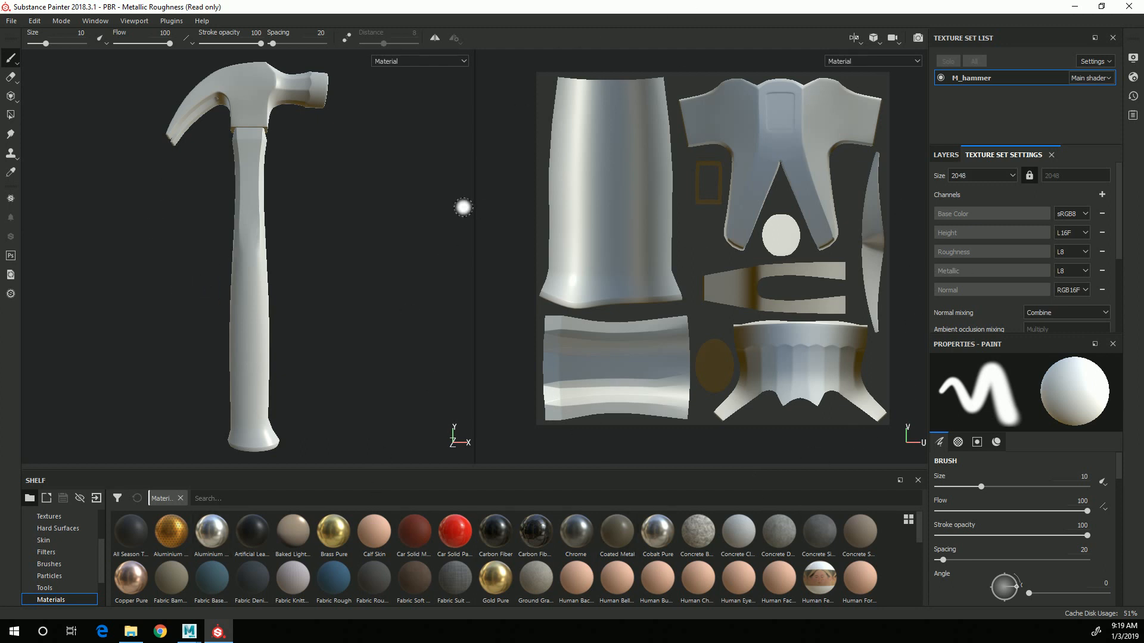
pyautogui.moveTo(379, 252)
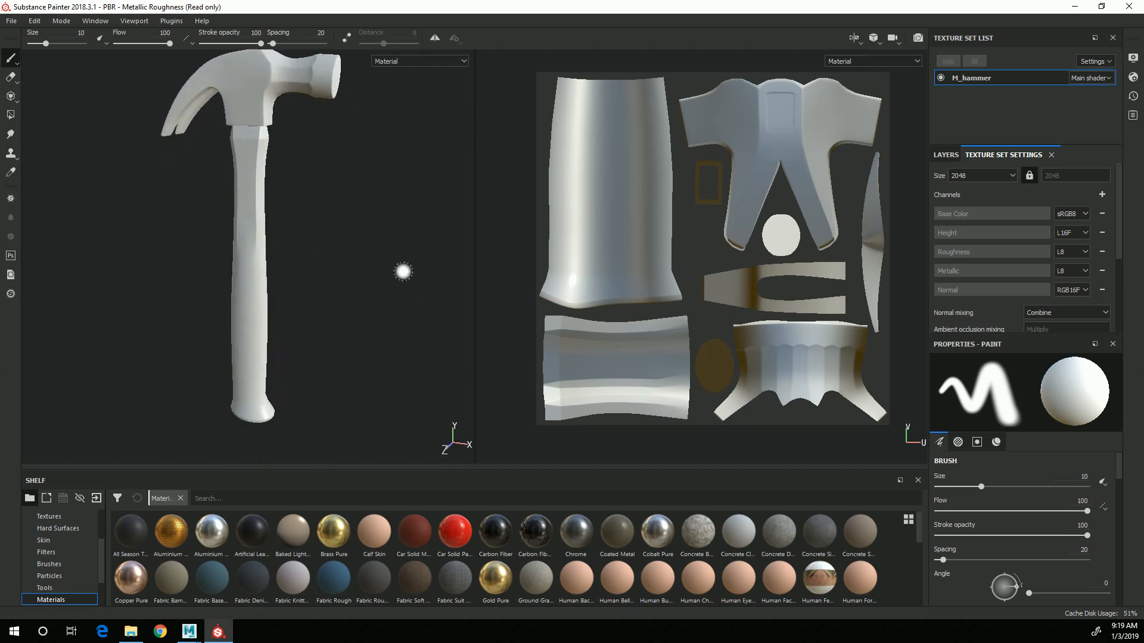
pyautogui.moveTo(403, 272); pyautogui.dragTo(339, 273)
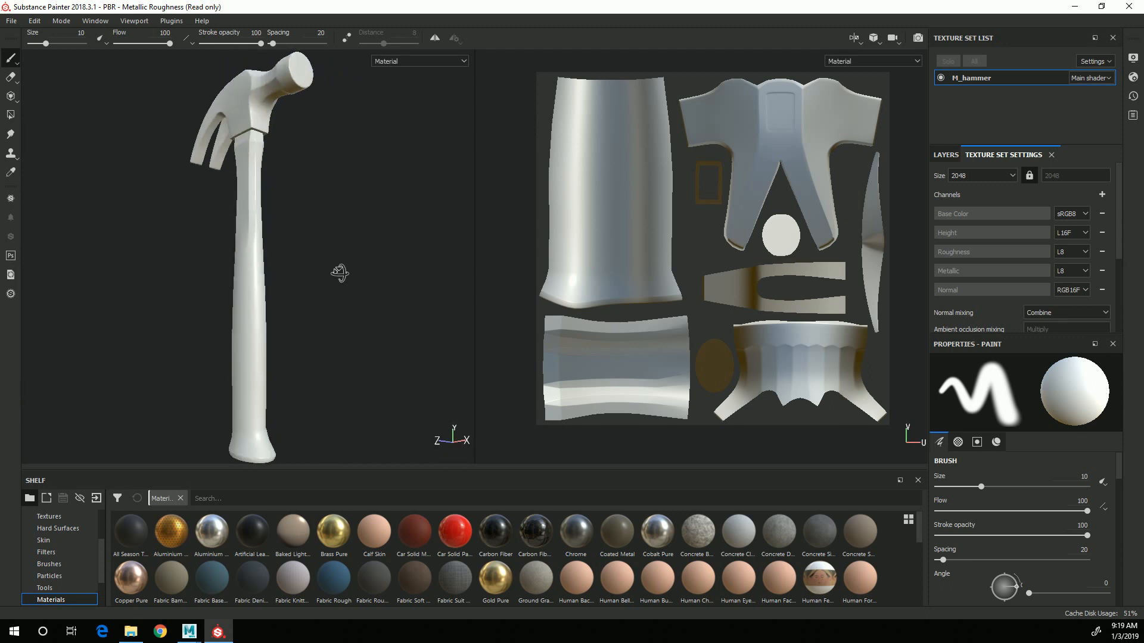
pyautogui.moveTo(339, 274); pyautogui.dragTo(347, 406)
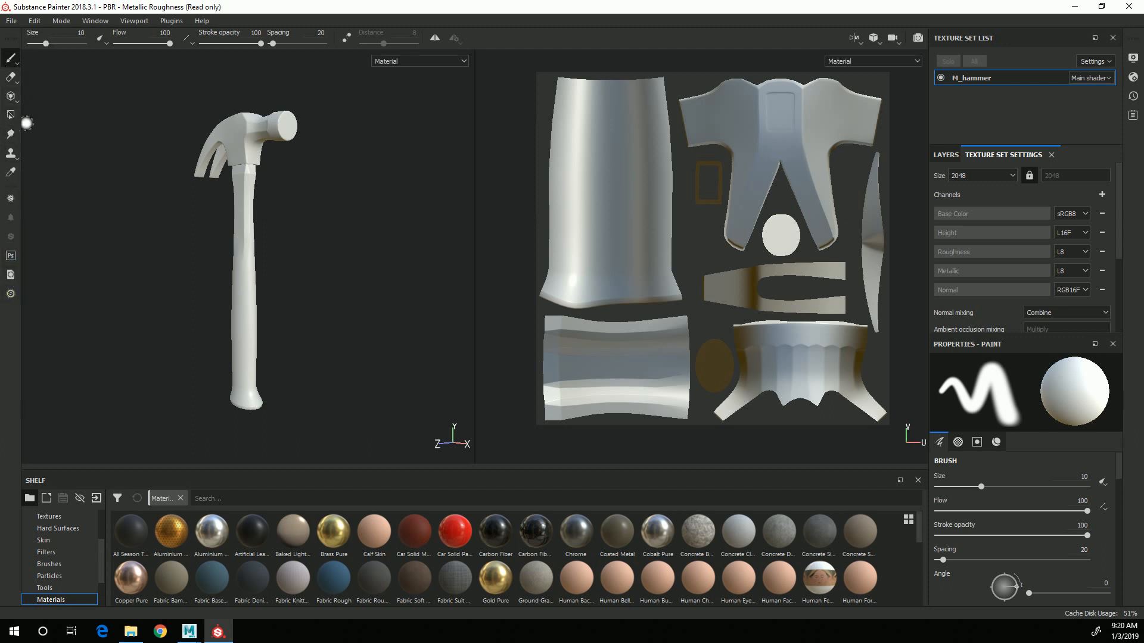
pyautogui.moveTo(1073, 386)
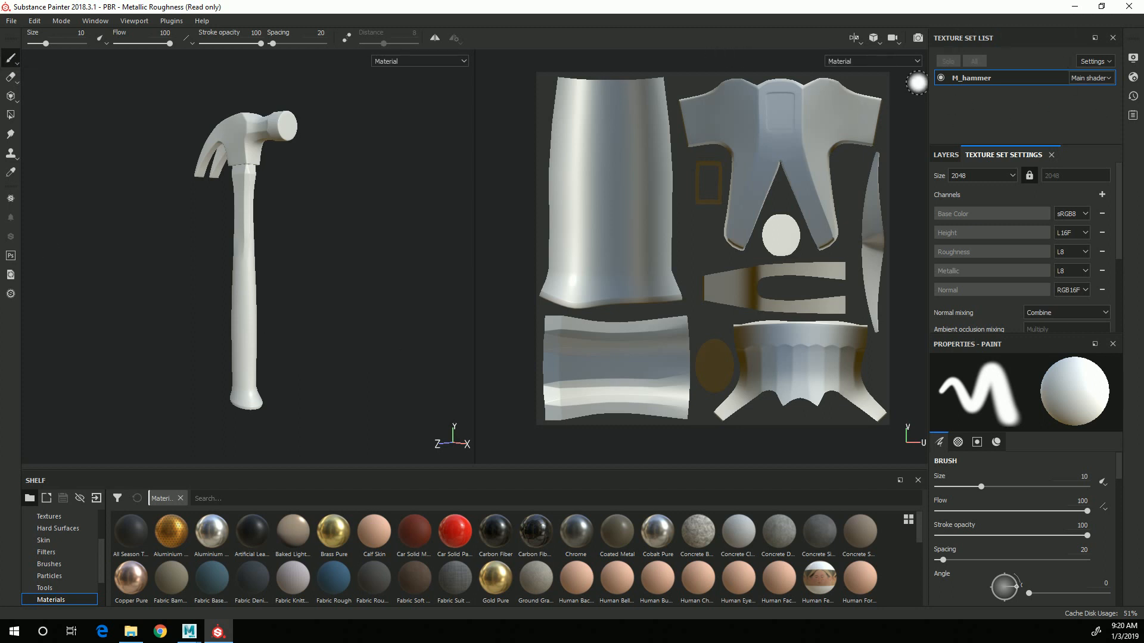
# View M_hammer's Texture Set Settings: 2048 size and Base Color, Height, Roughness, Metallic, Normal channels
pyautogui.click(971, 78)
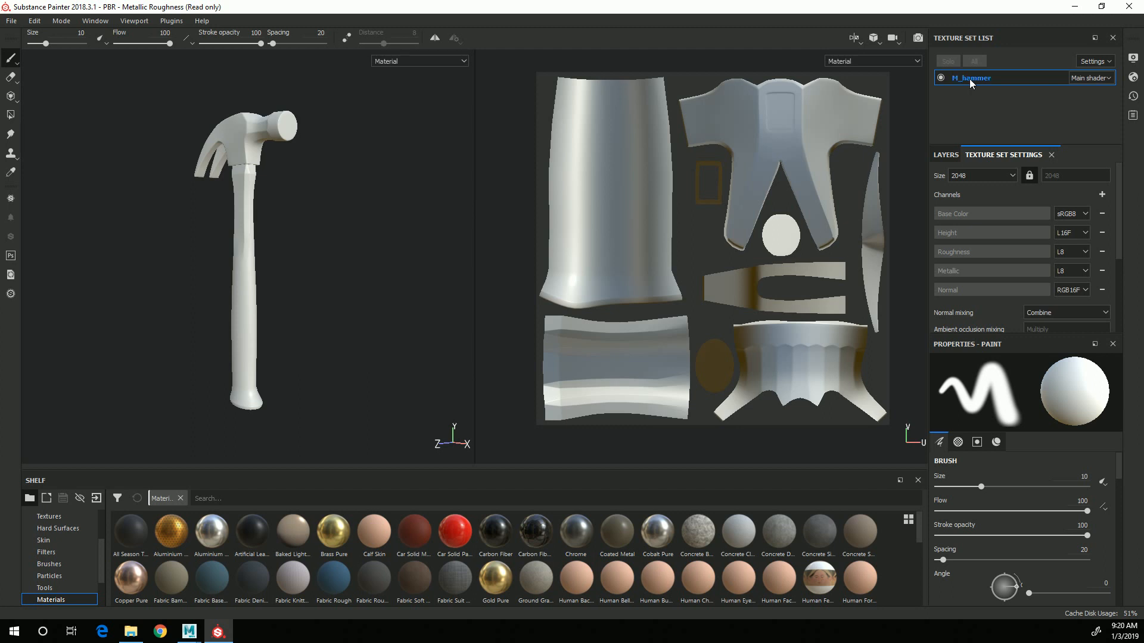
pyautogui.moveTo(1004, 94)
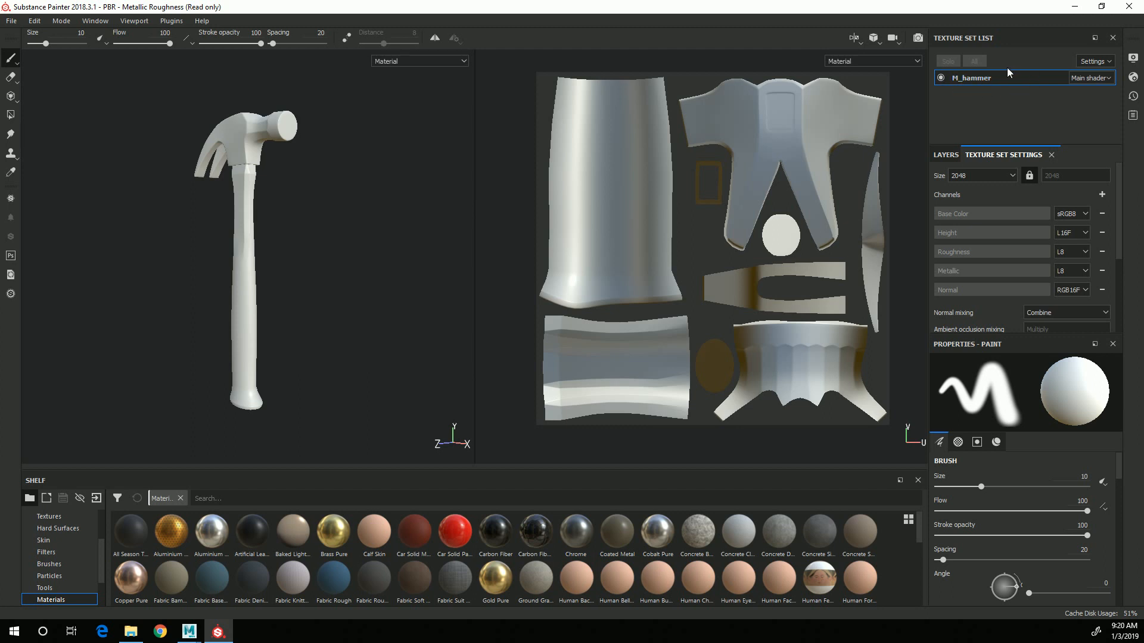
pyautogui.moveTo(984, 95)
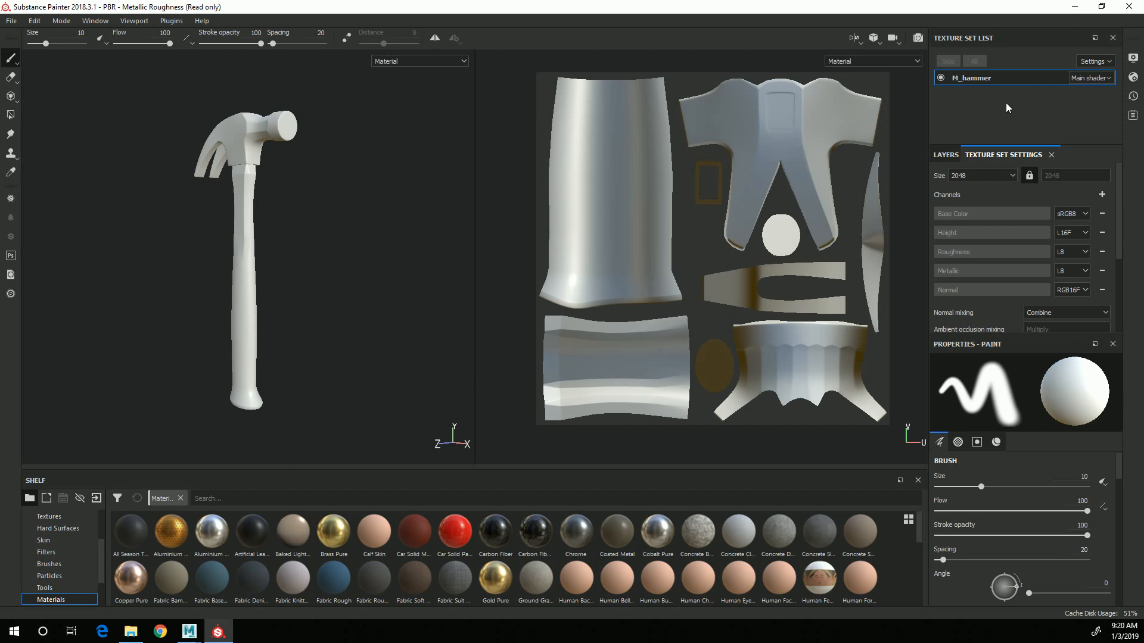
pyautogui.moveTo(961, 115)
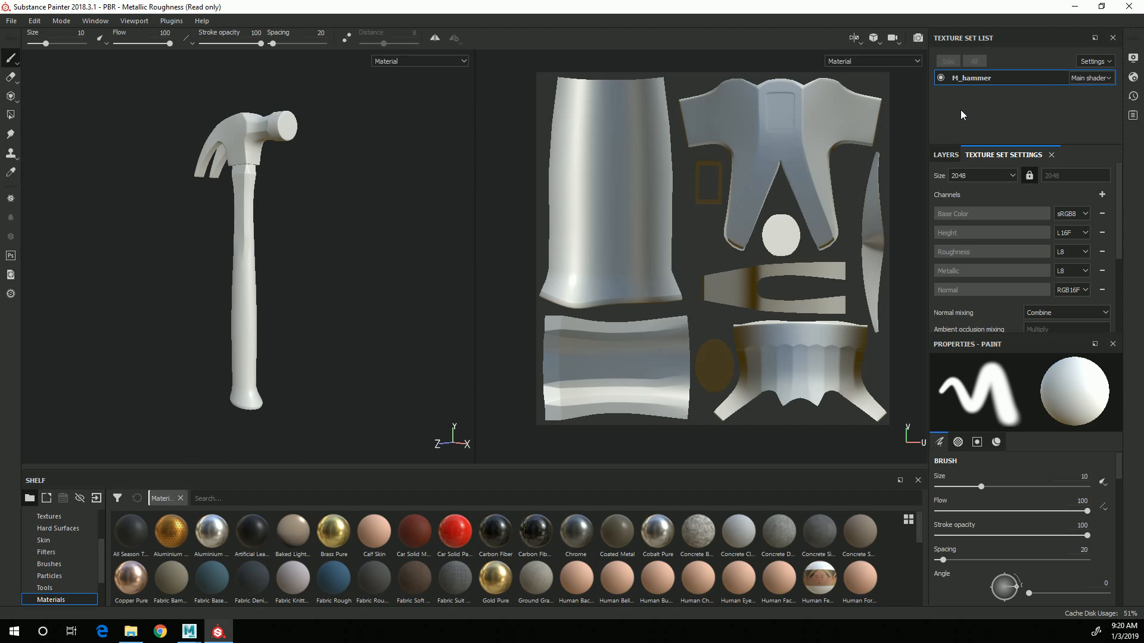
pyautogui.moveTo(981, 104)
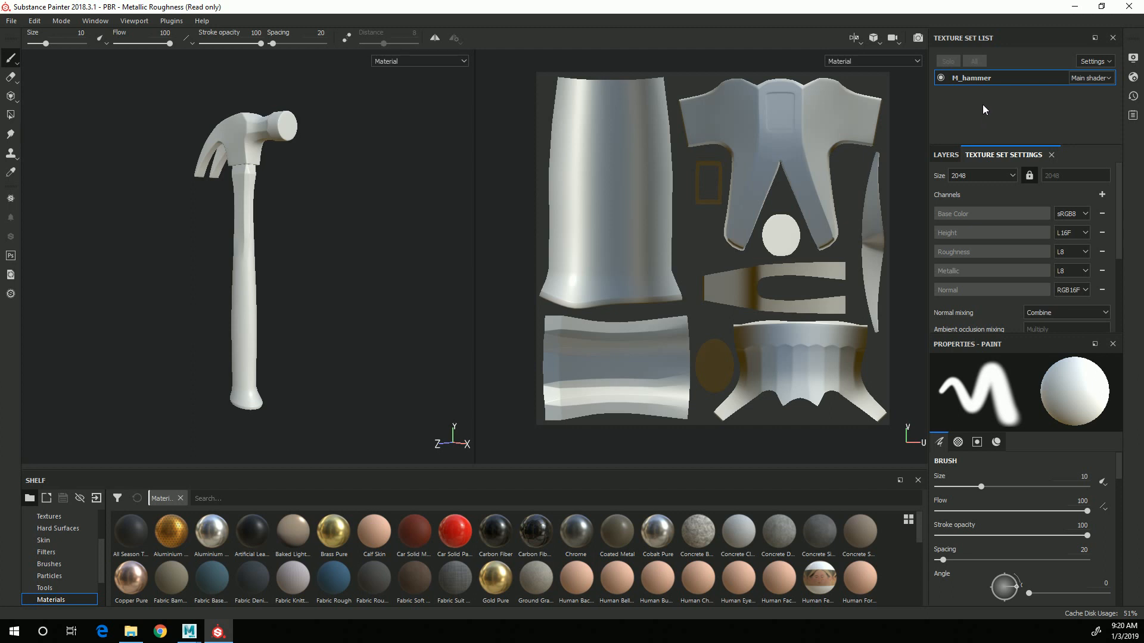
pyautogui.moveTo(975, 128)
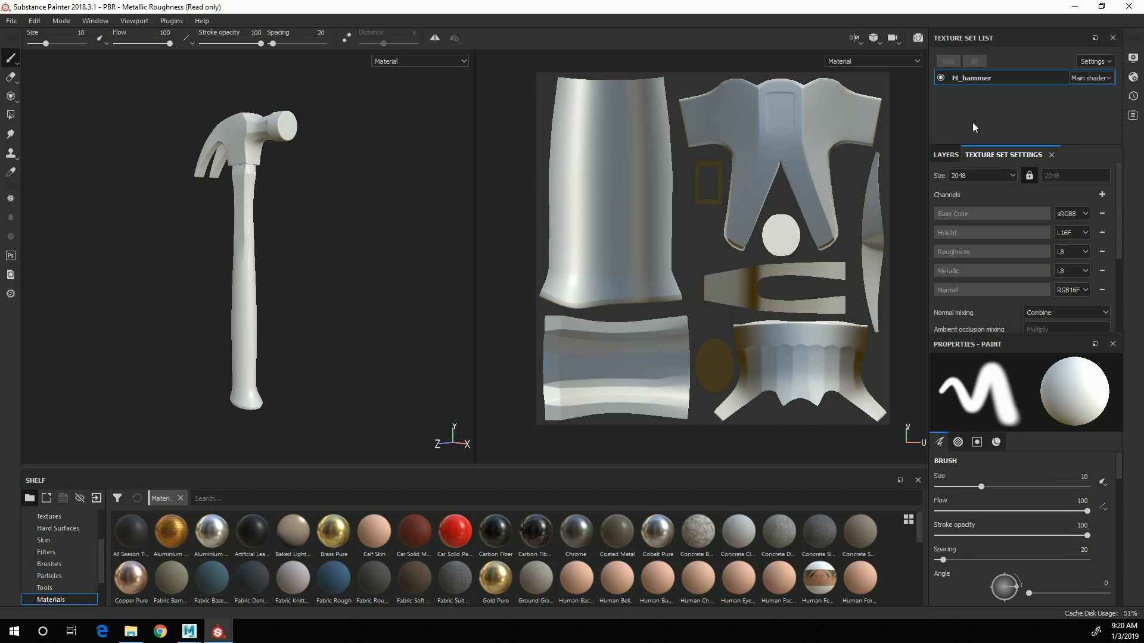
pyautogui.moveTo(955, 112)
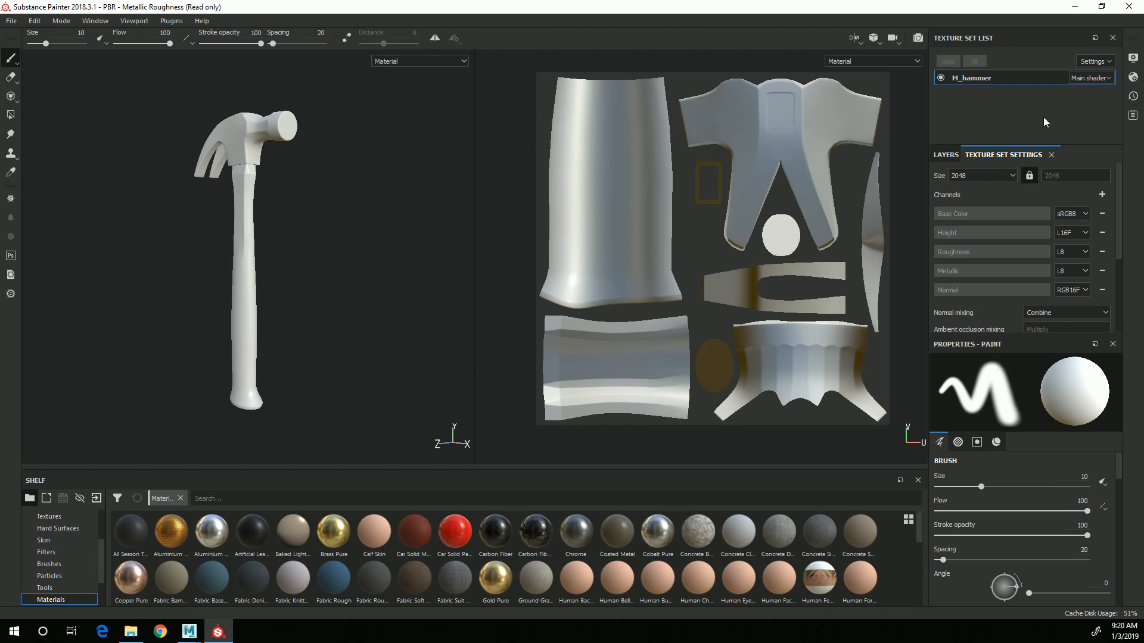
pyautogui.moveTo(1027, 119)
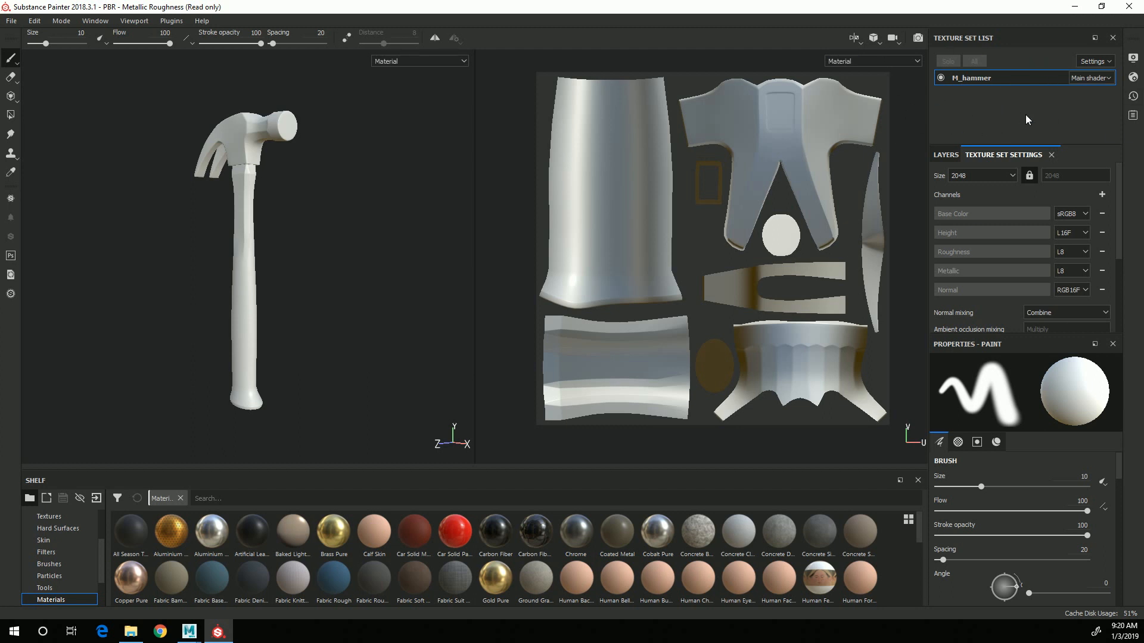
pyautogui.moveTo(983, 92)
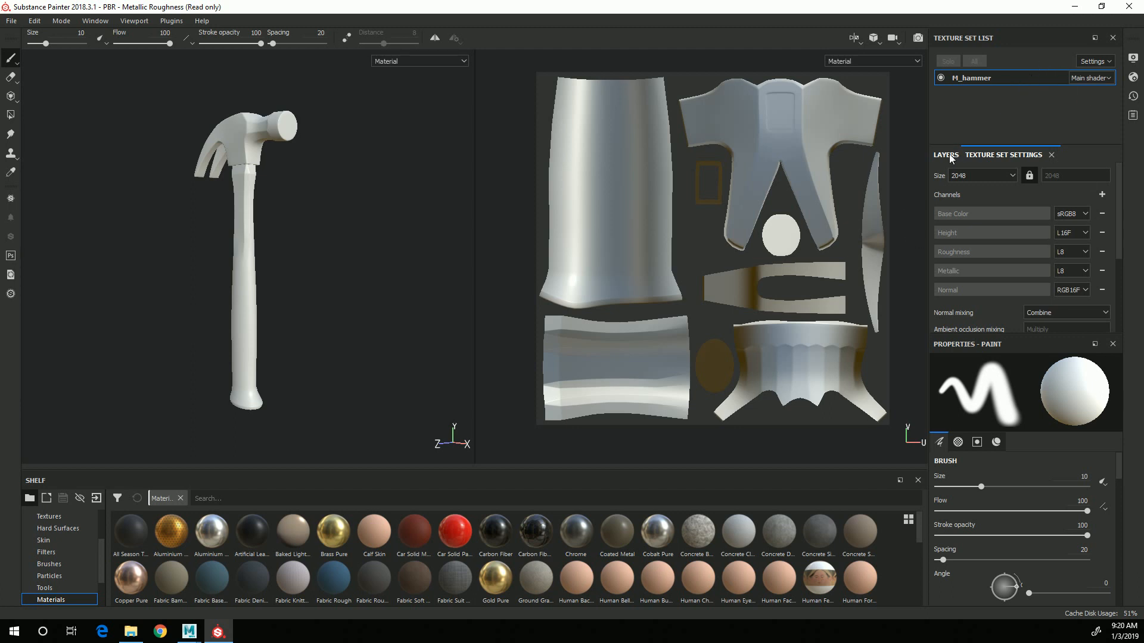
# Look over the Texture Set Settings mesh maps, then return to the Layer 1 stack
pyautogui.click(945, 155)
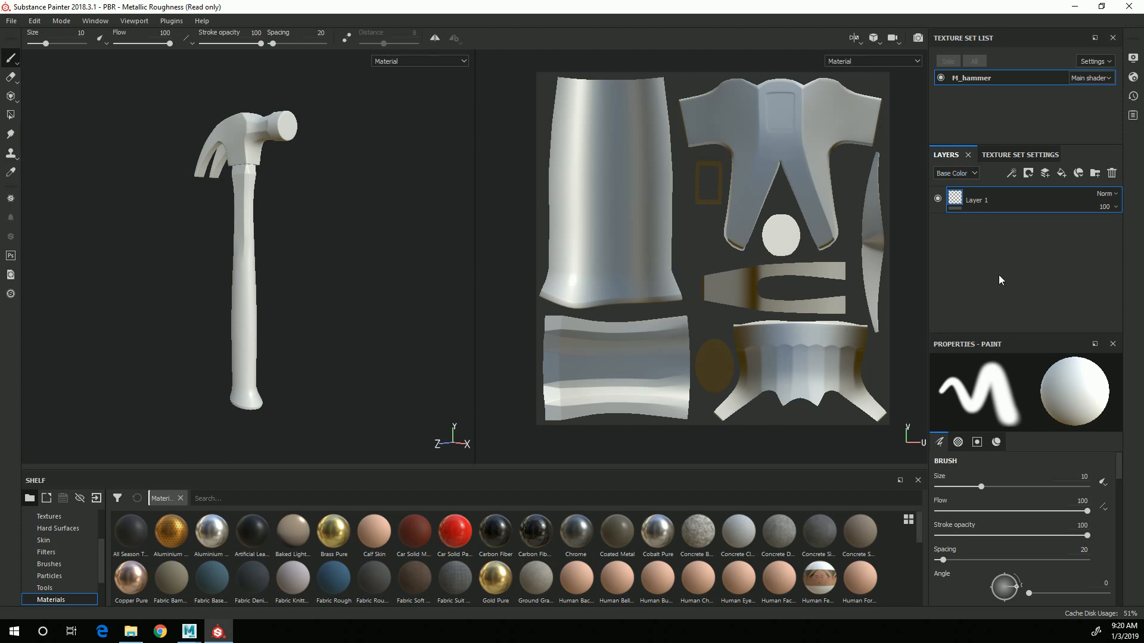
pyautogui.moveTo(946, 175)
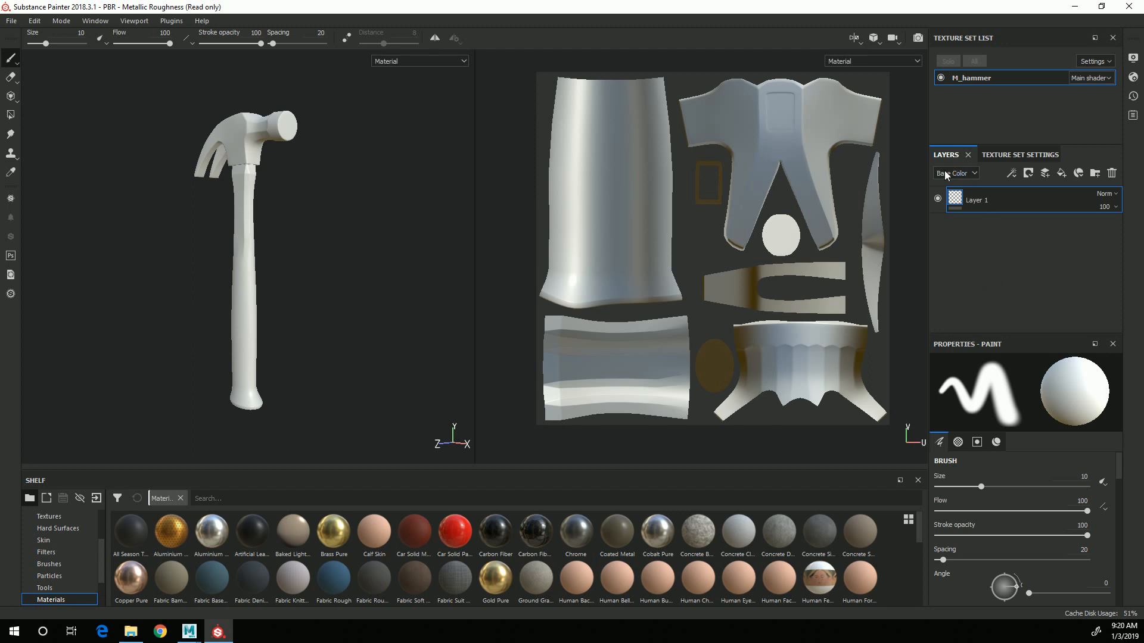
pyautogui.click(1020, 154)
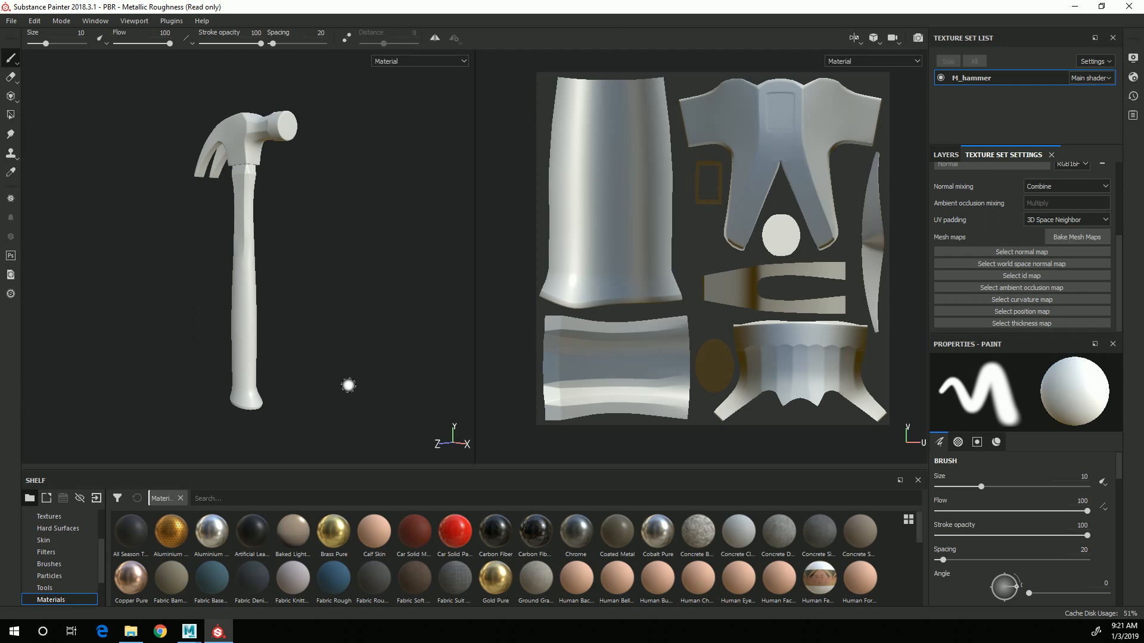
pyautogui.moveTo(176, 218)
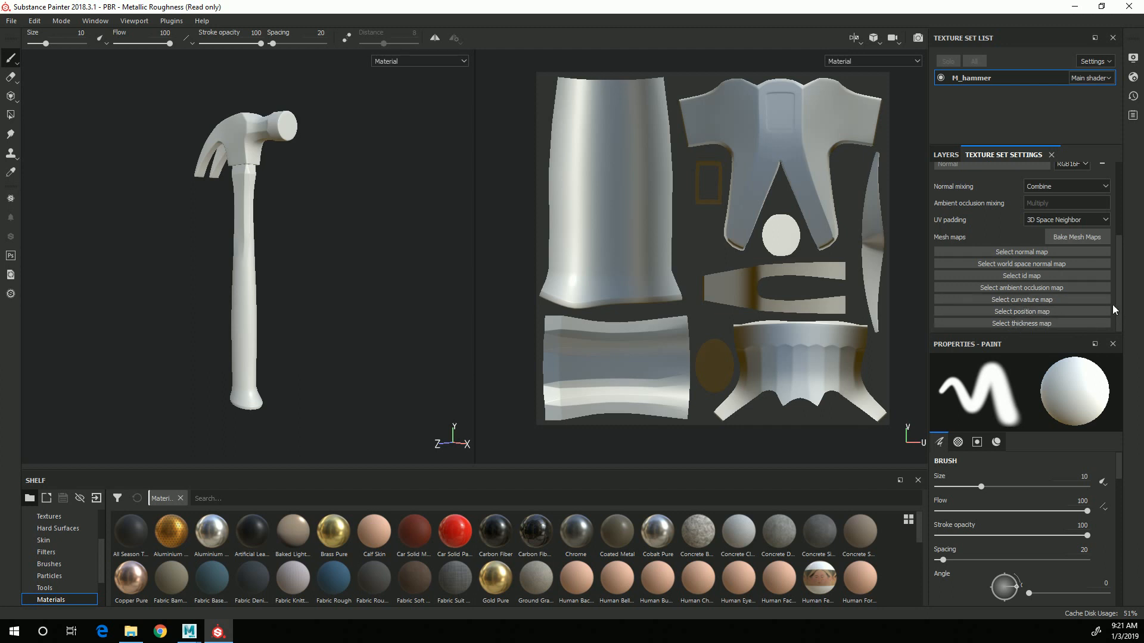
pyautogui.moveTo(1029, 231)
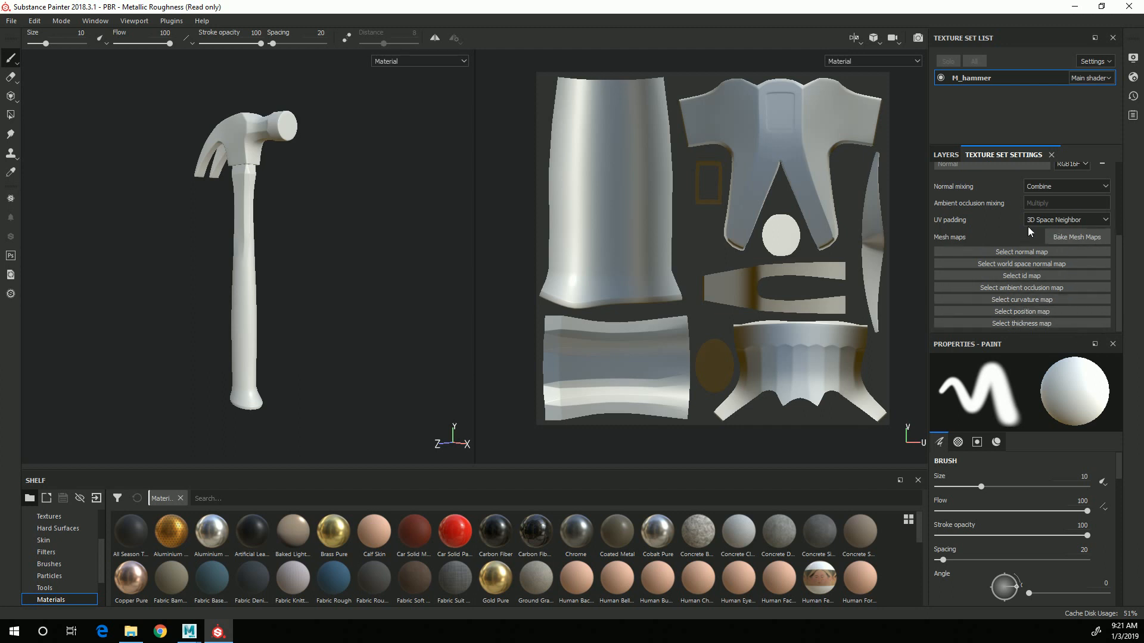
pyautogui.moveTo(1138, 299)
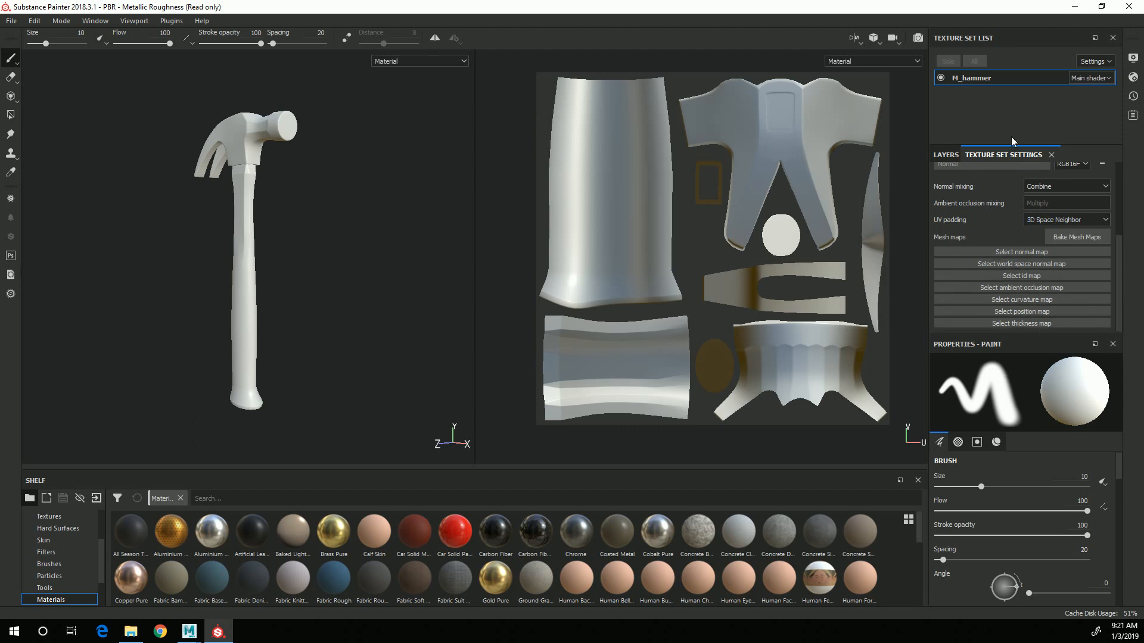
pyautogui.click(945, 154)
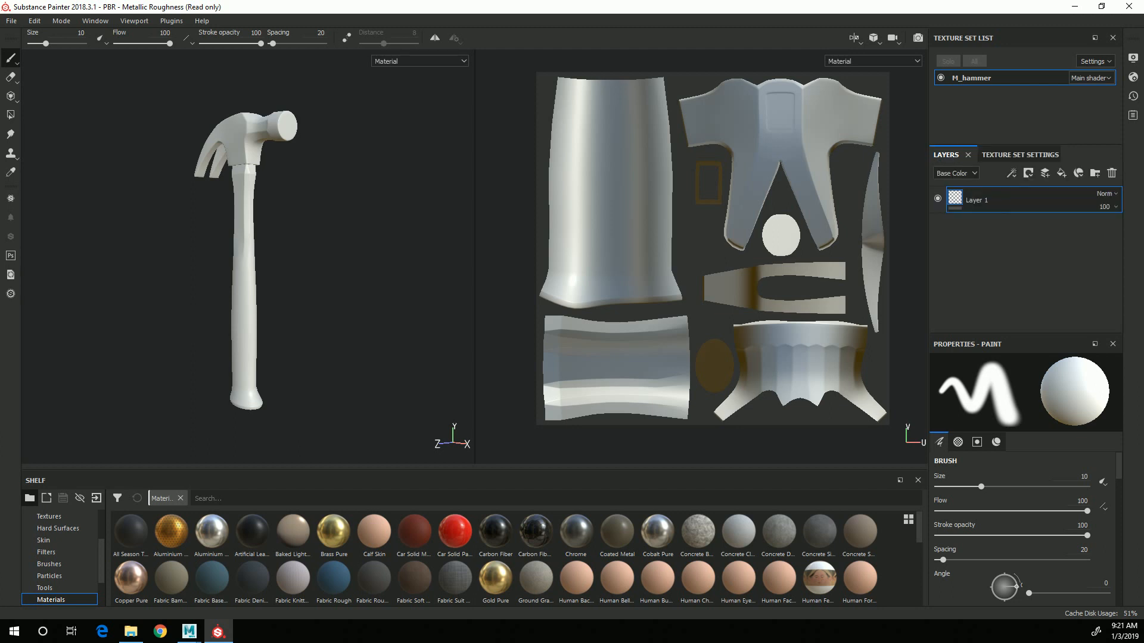
pyautogui.moveTo(965, 552)
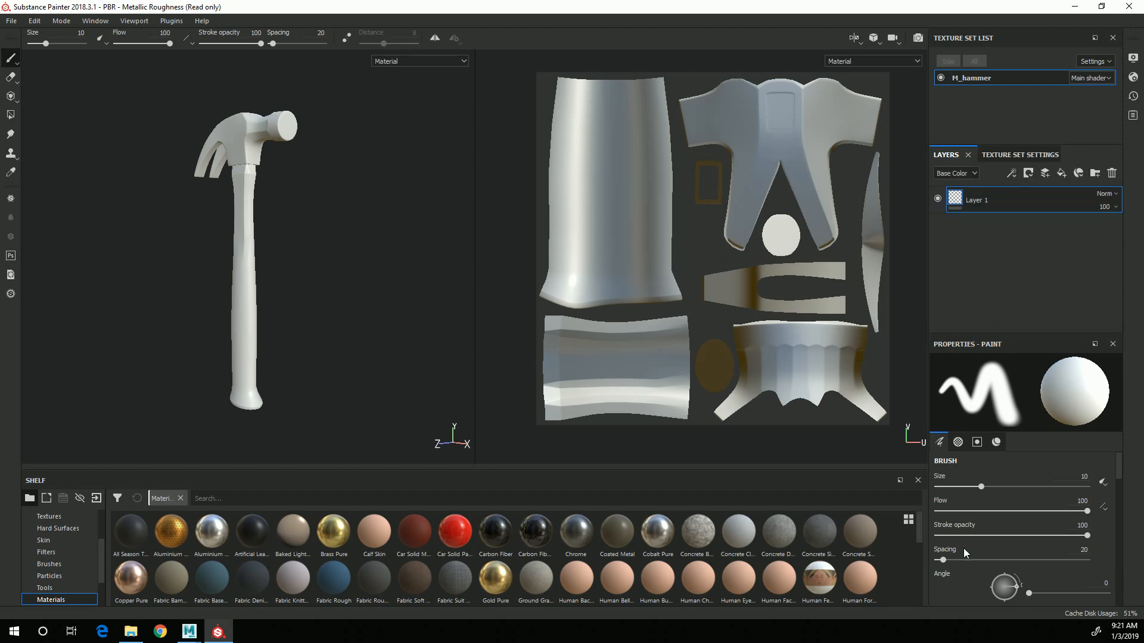
pyautogui.moveTo(1062, 279)
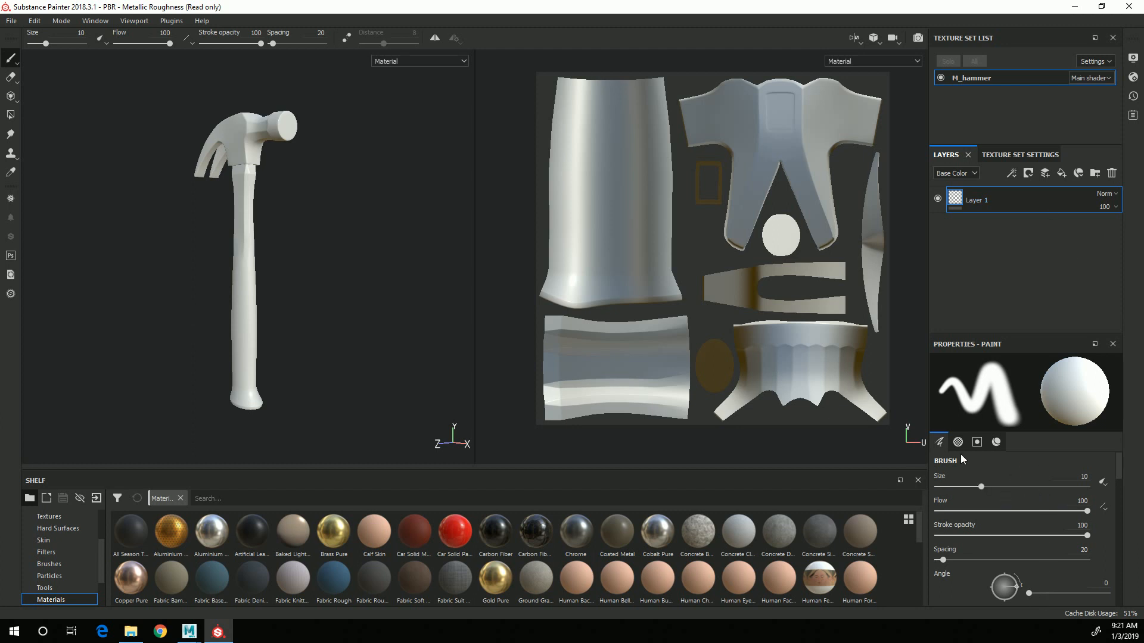
pyautogui.moveTo(1016, 470)
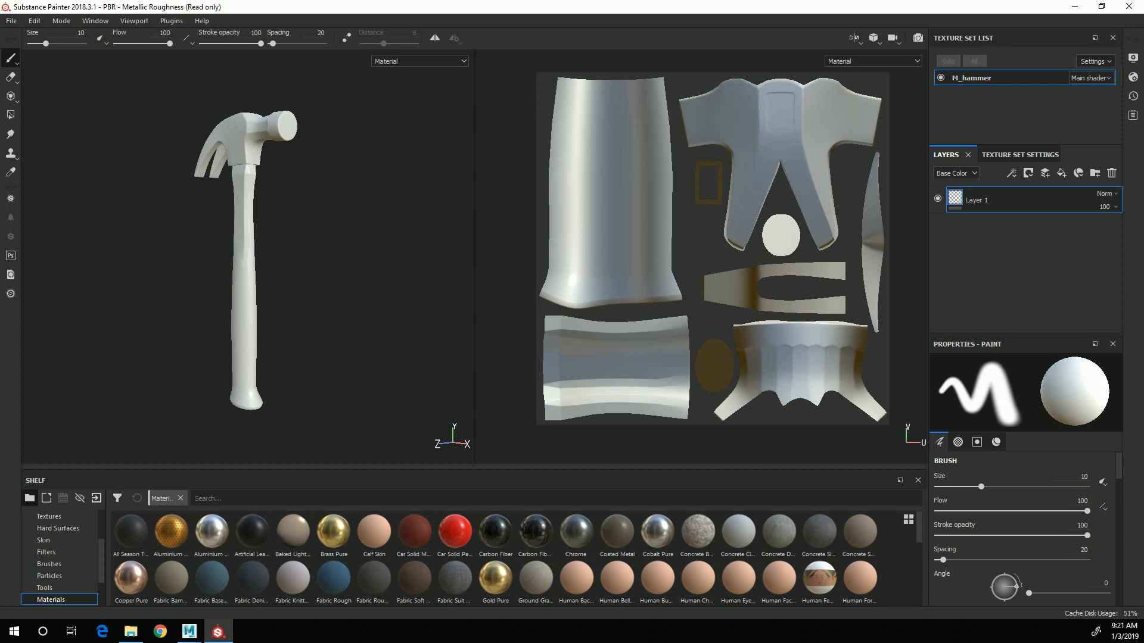
pyautogui.click(958, 442)
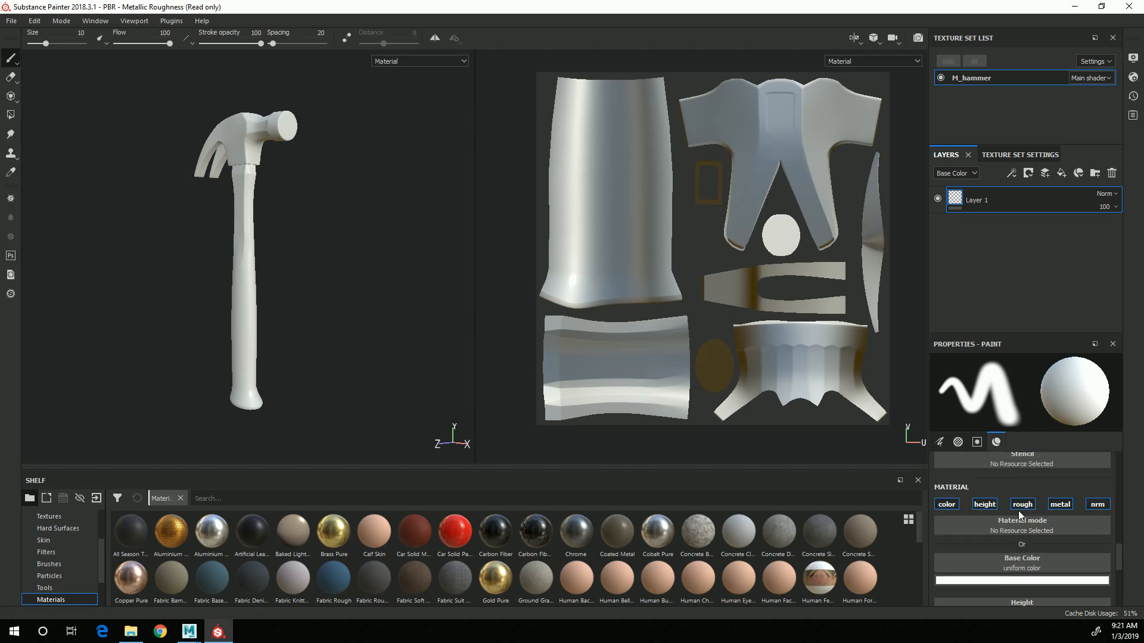
pyautogui.moveTo(1032, 518)
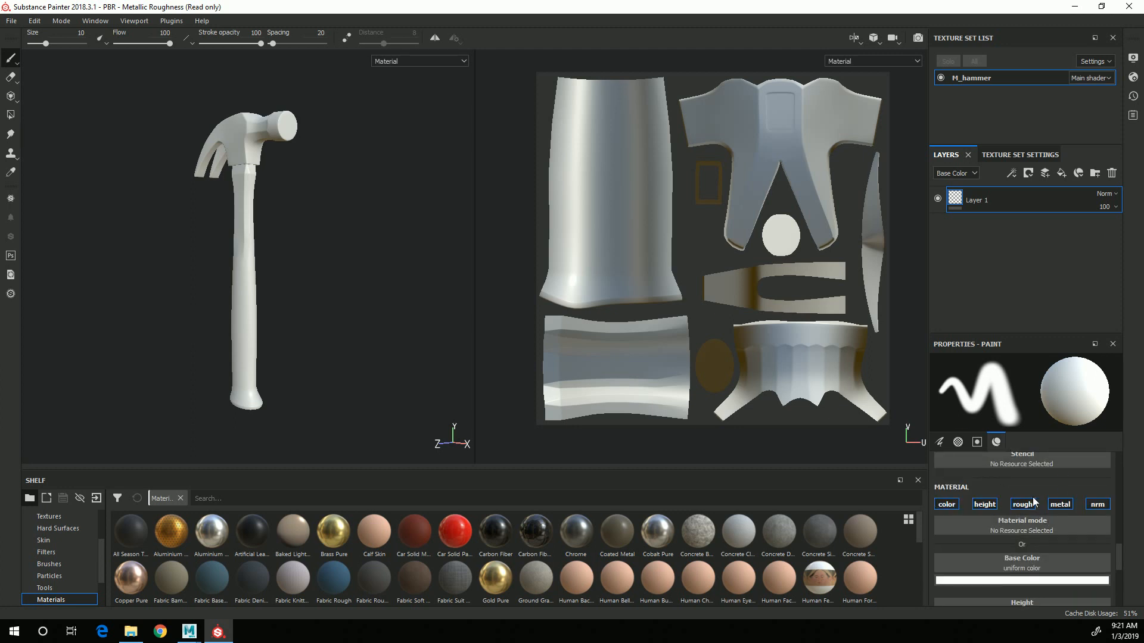
pyautogui.click(946, 504)
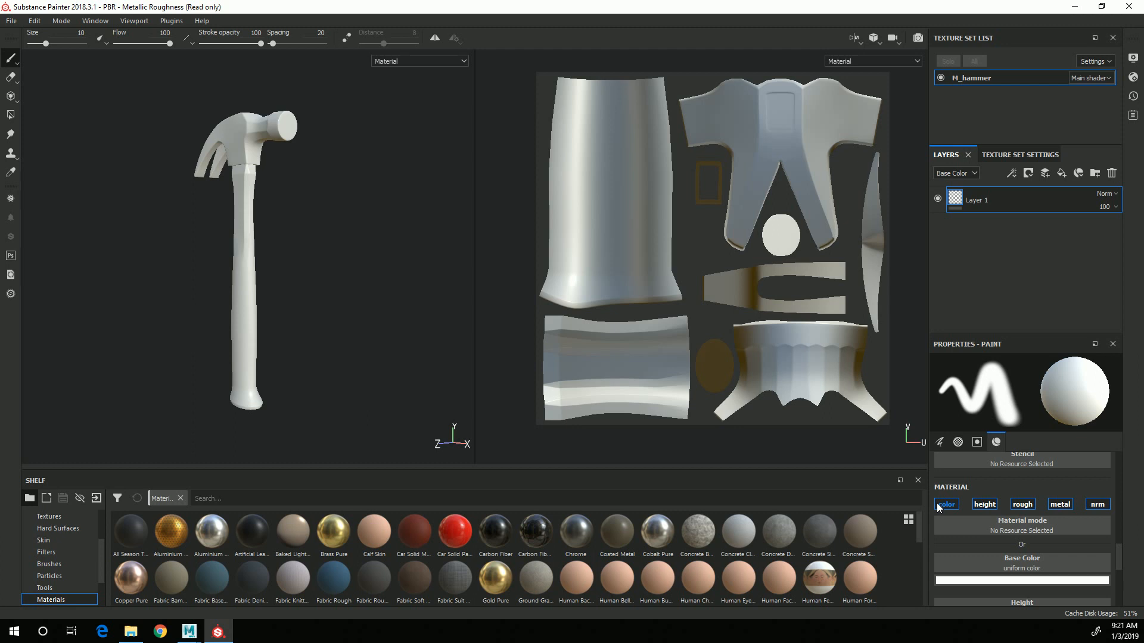
pyautogui.scroll(-3)
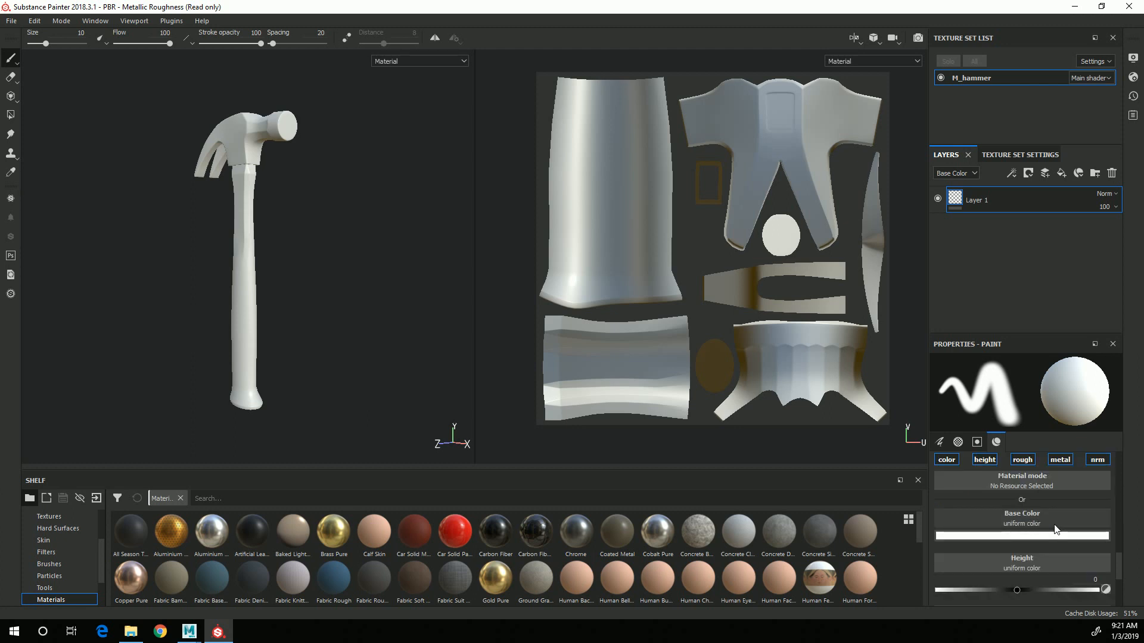
pyautogui.scroll(-3)
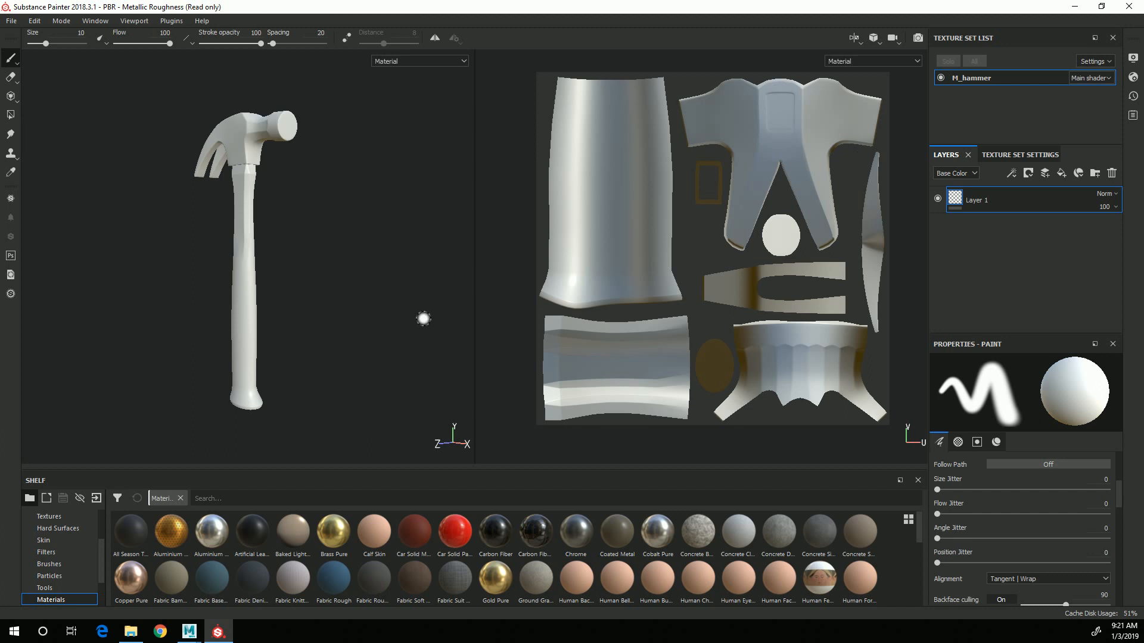
pyautogui.moveTo(221, 516)
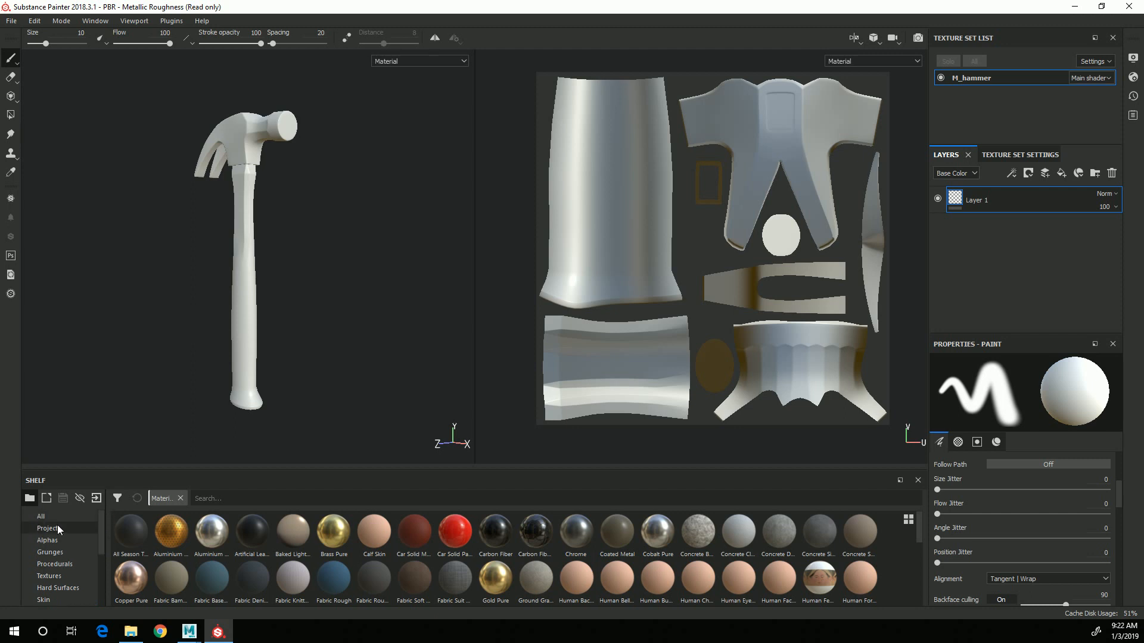
# Browse the shelf's Alphas and Procedurals, ending on the Brushes list
pyautogui.click(47, 540)
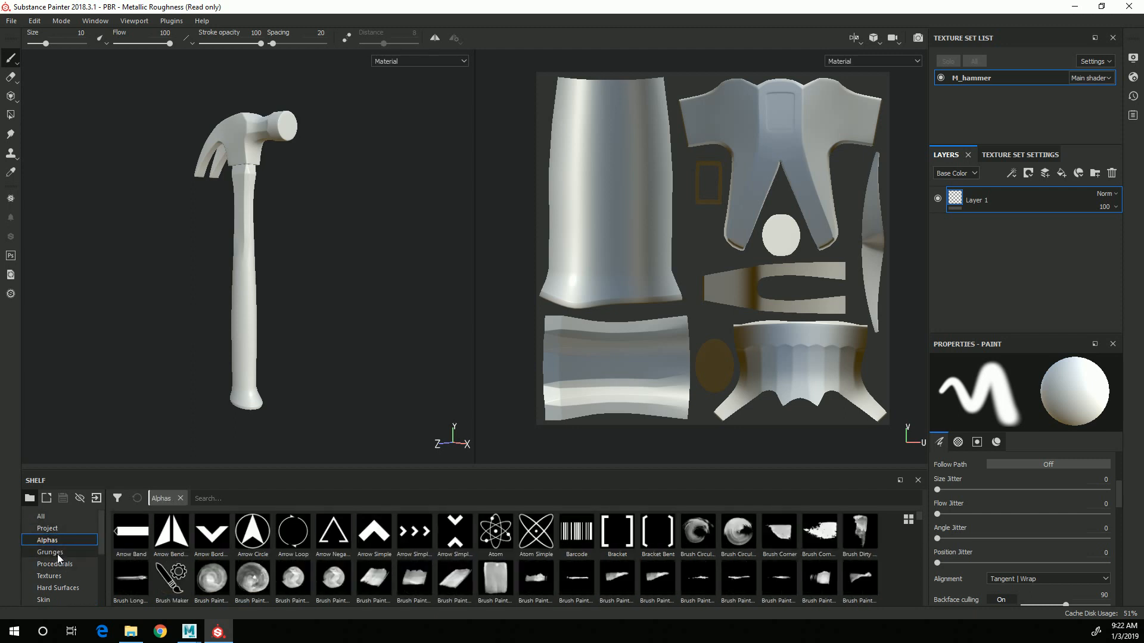
pyautogui.click(56, 564)
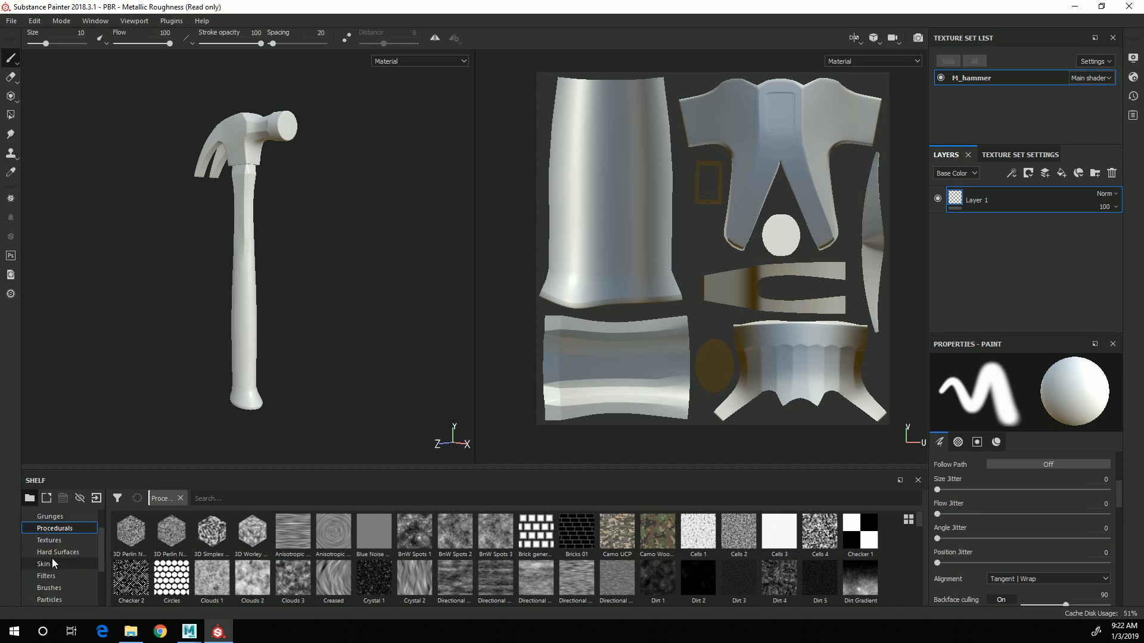
pyautogui.click(49, 588)
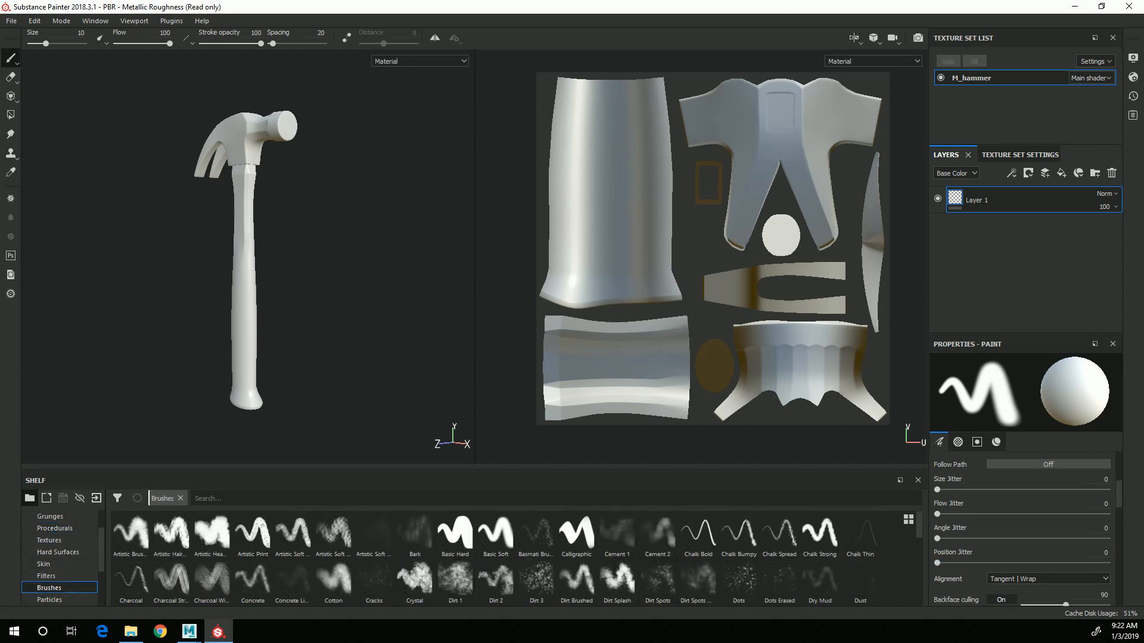
pyautogui.moveTo(517, 126)
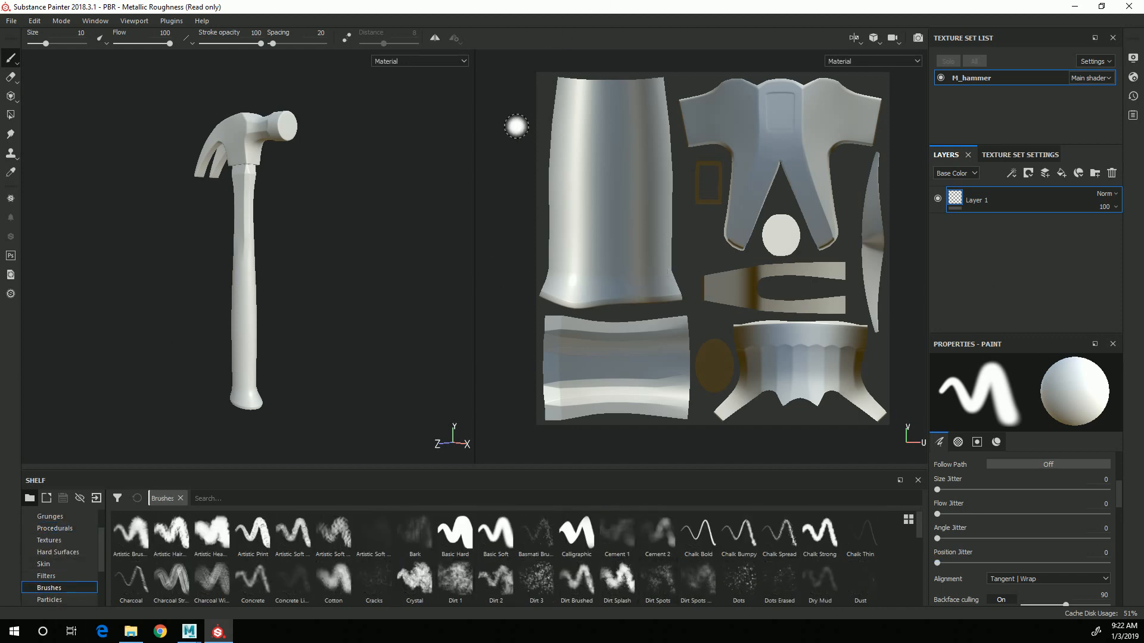
pyautogui.moveTo(540, 278)
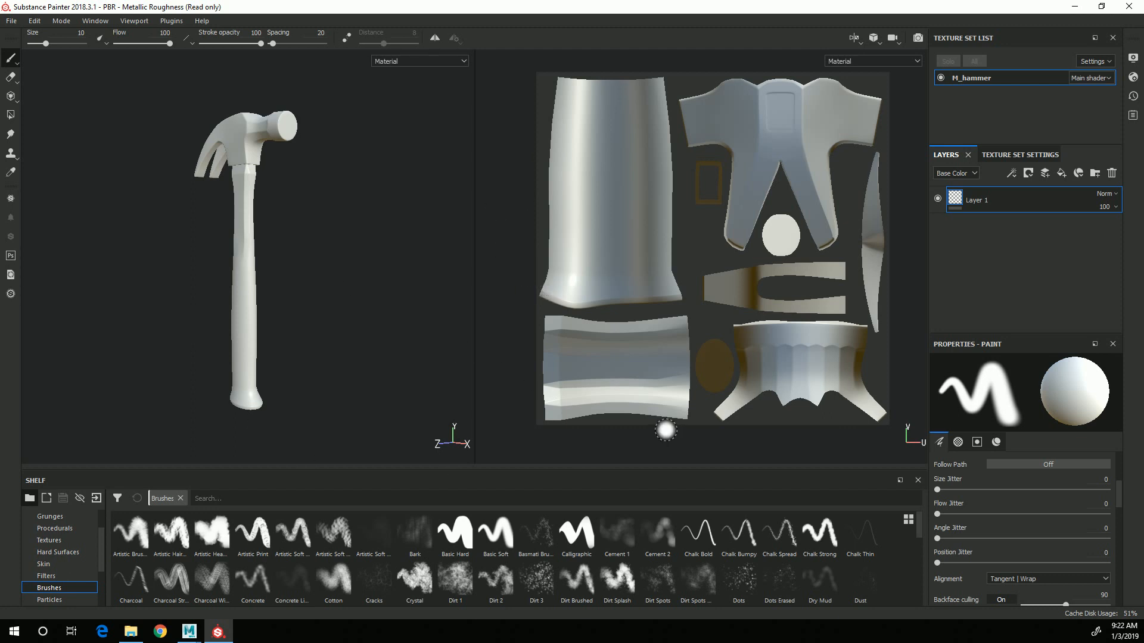
pyautogui.moveTo(423, 423)
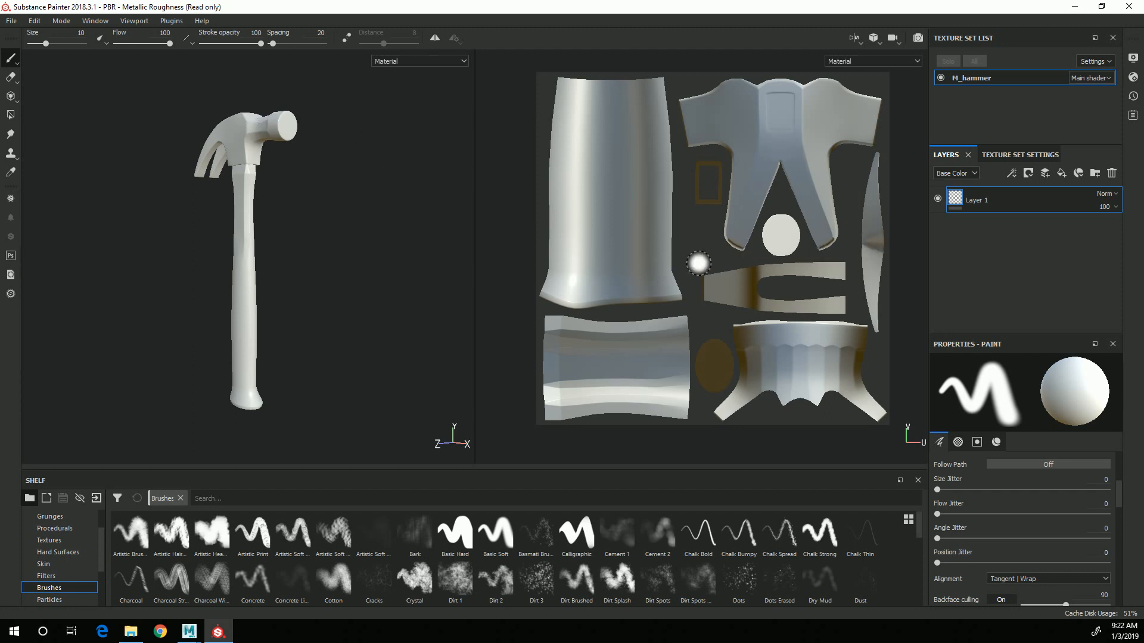
pyautogui.moveTo(321, 236)
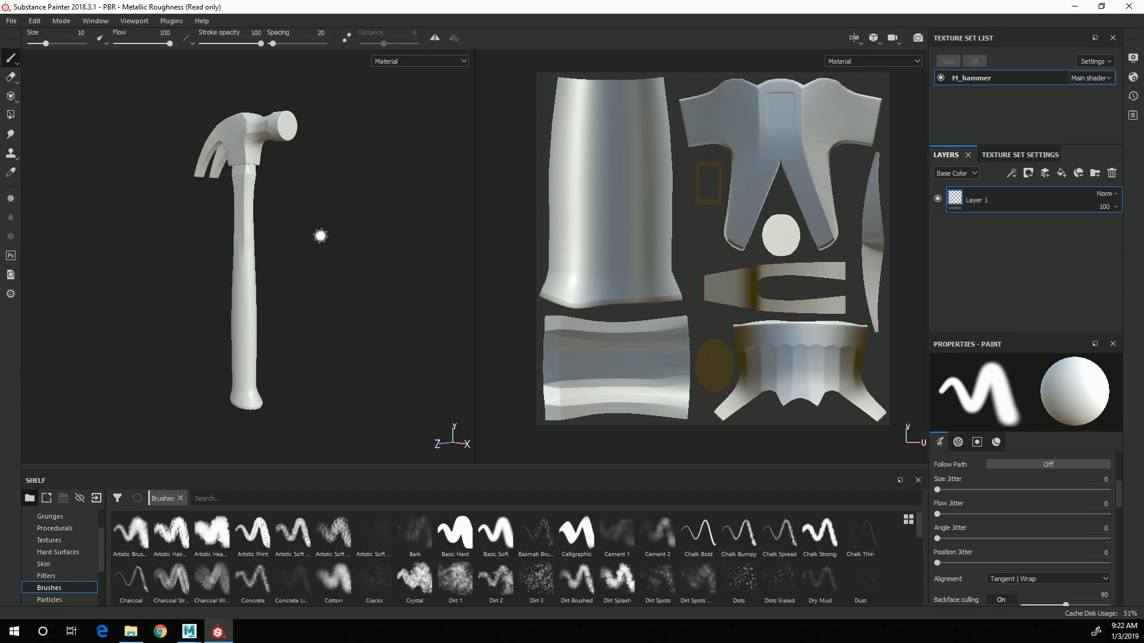
pyautogui.moveTo(299, 336)
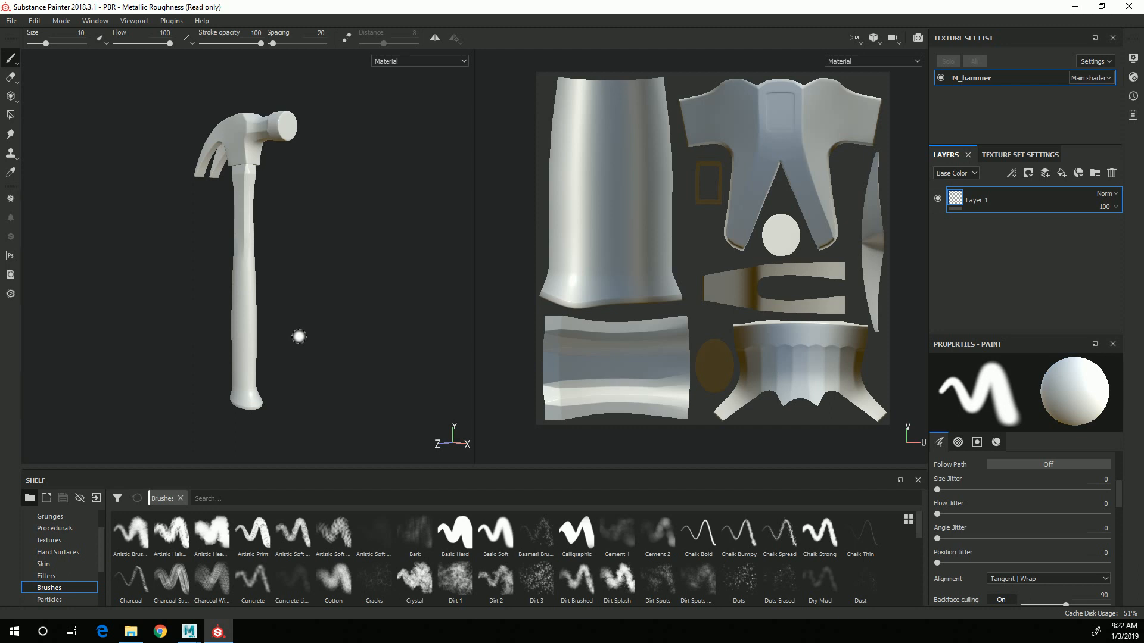